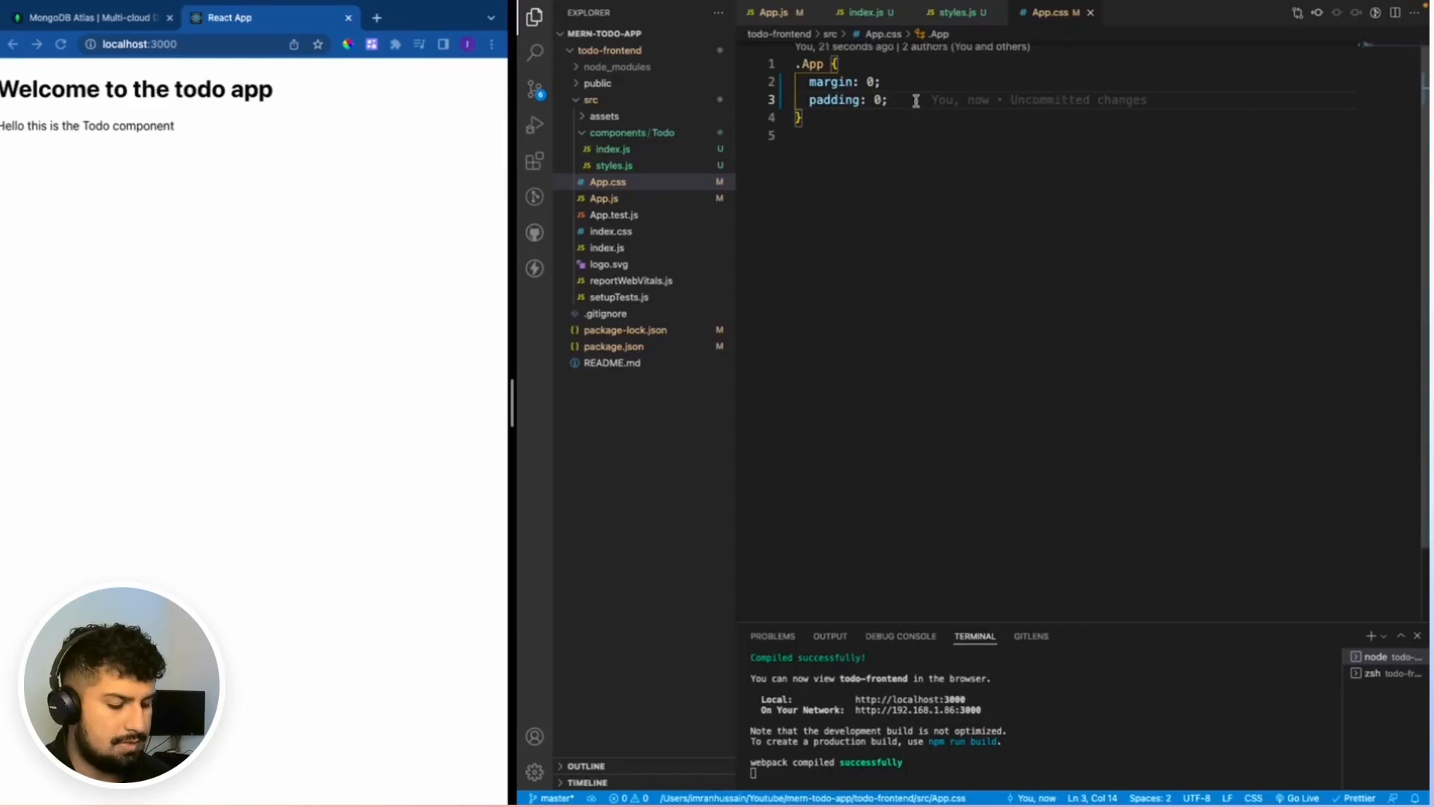
Add background-color #f5ddd5, font-weight 500, font-size 1.2rem, height 100vh and padding 50px to .App
text(background-color: #f5ddd5;)
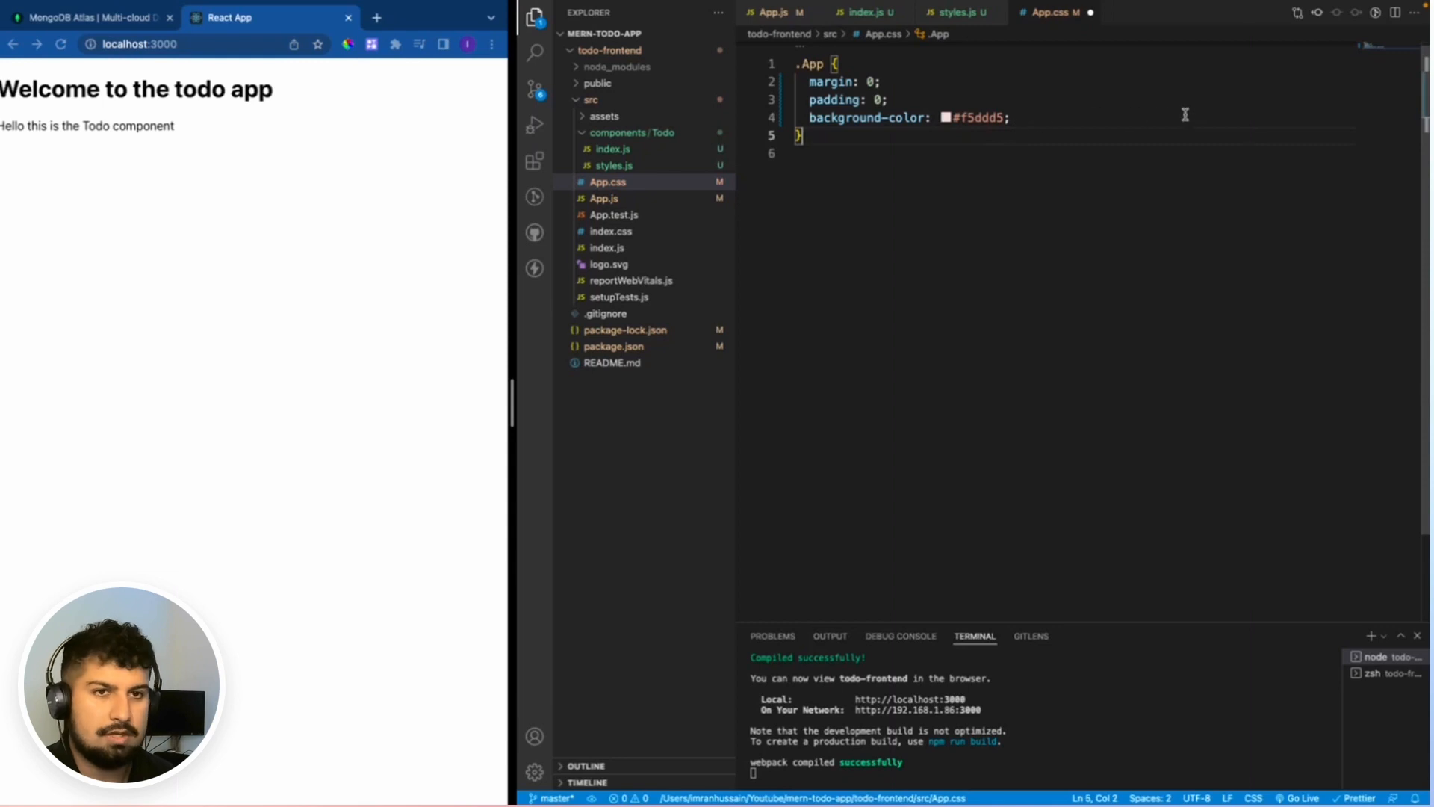
key(Enter)
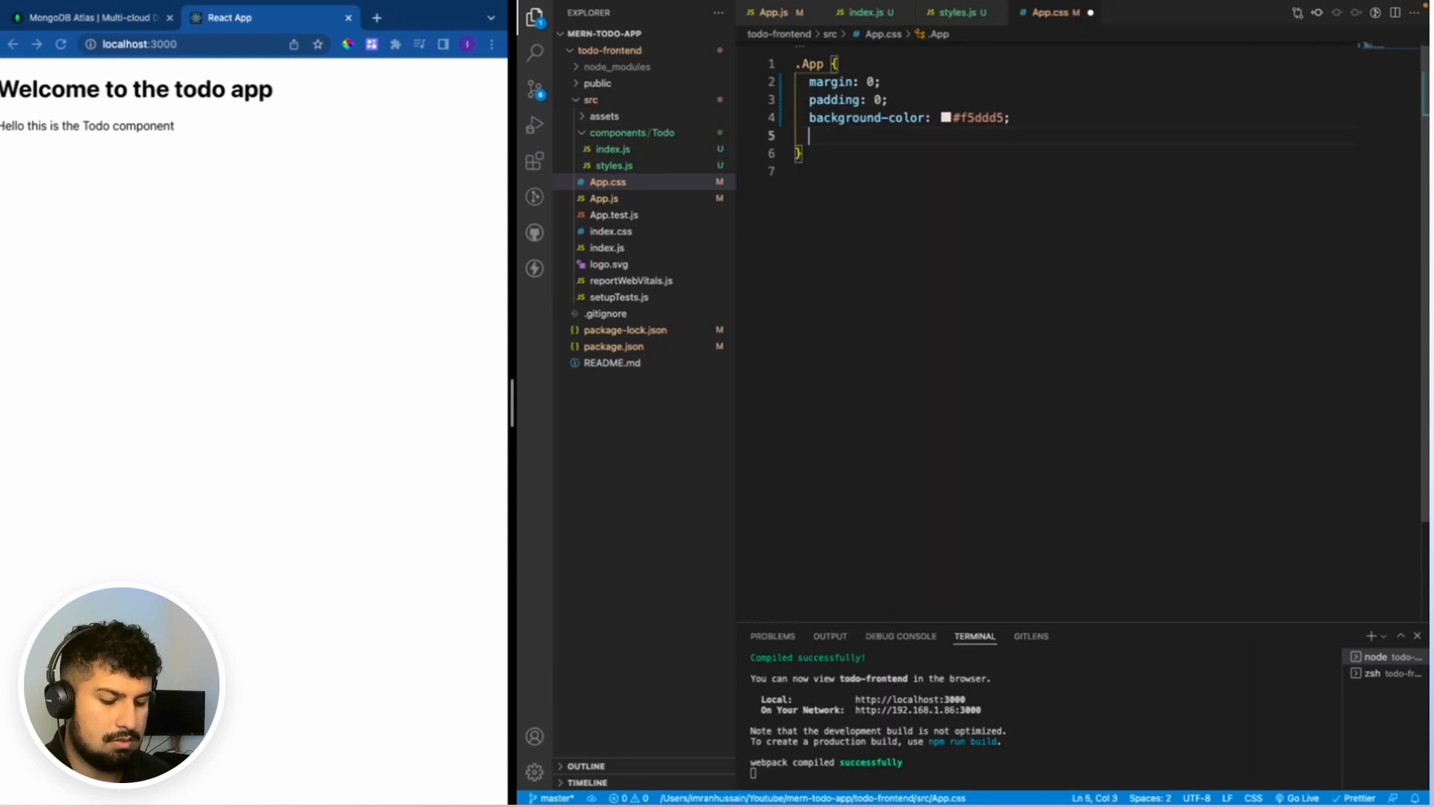
text(font-weight: 500;)
text(font-size: ;)
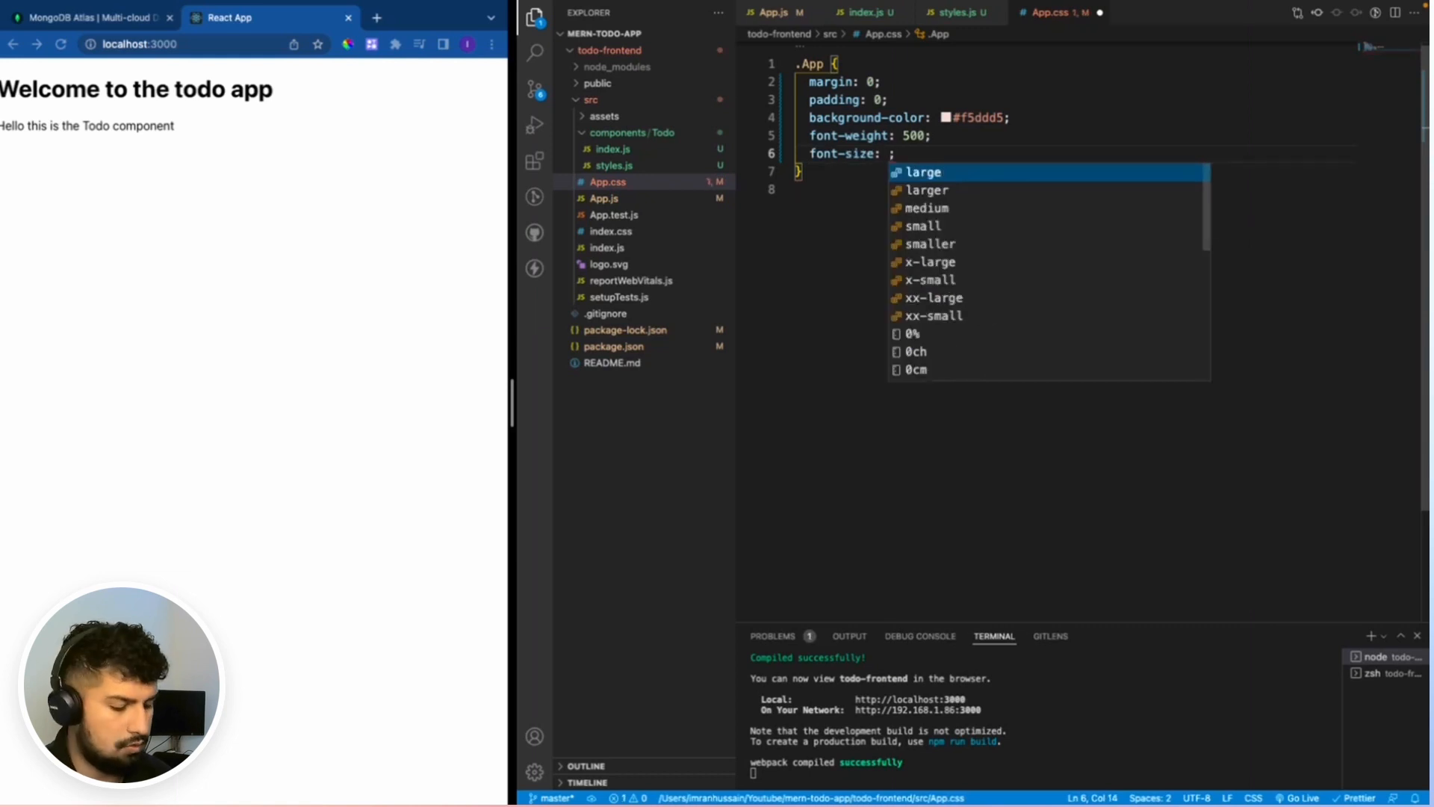
text(1.r)
text(height)
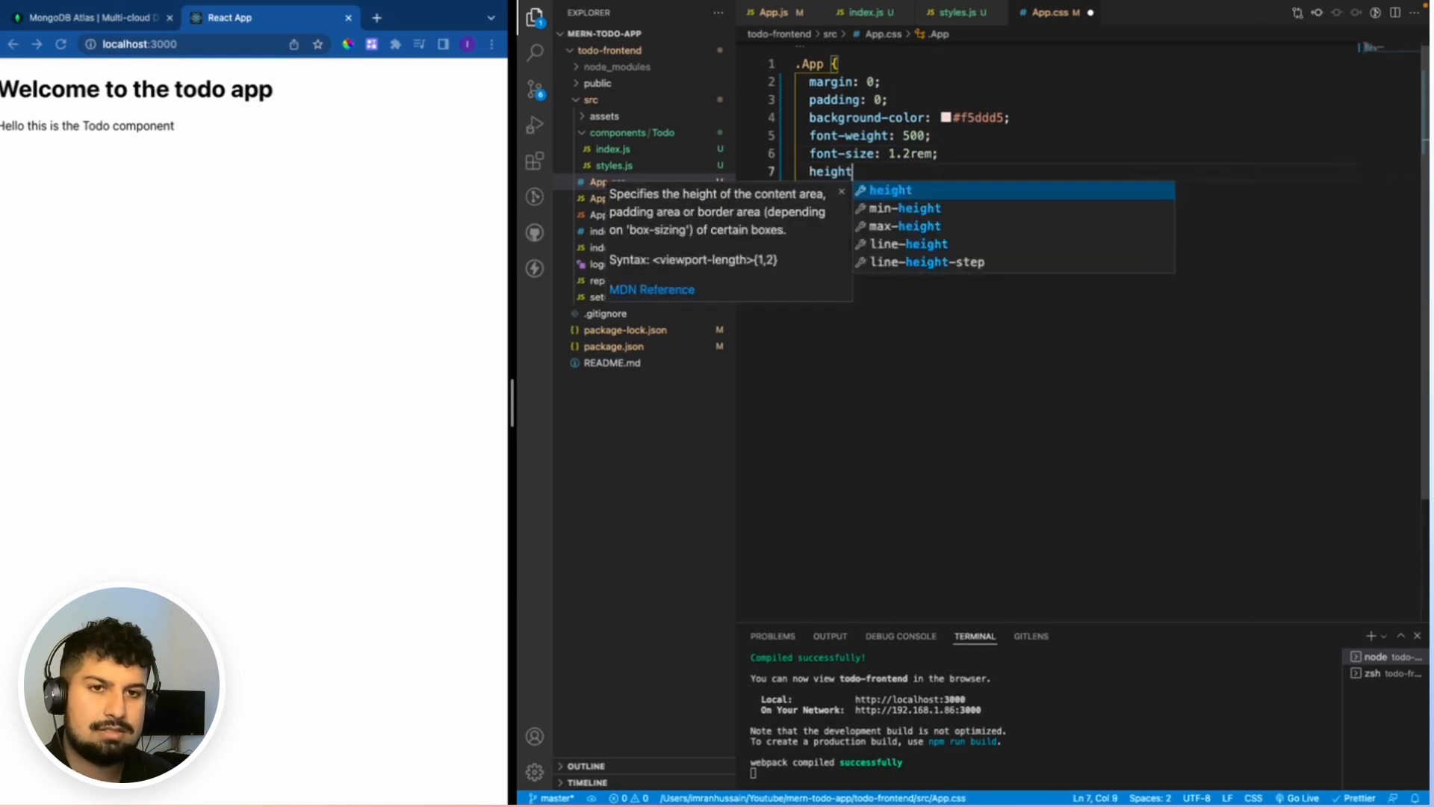
text(: 100vh;)
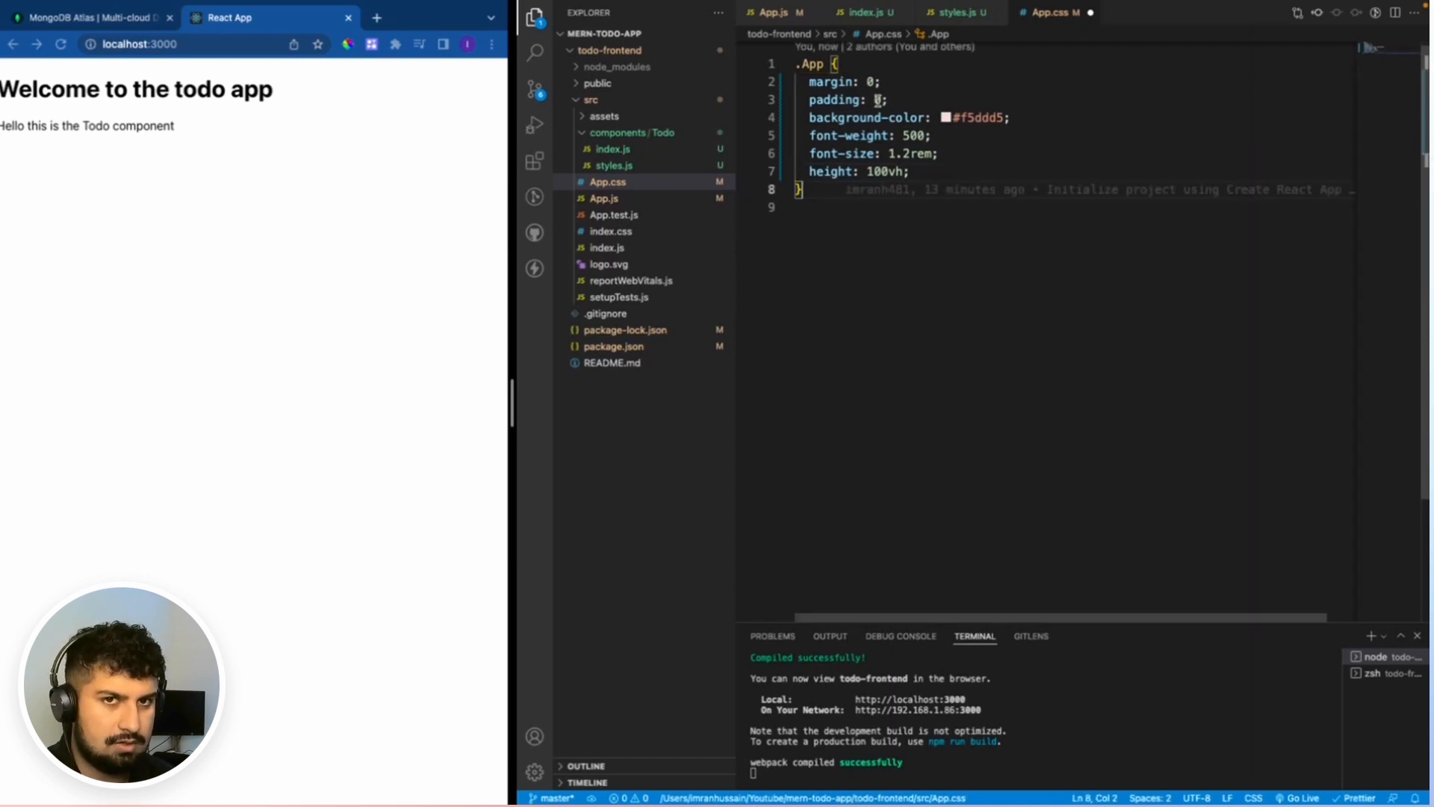
text(50px)
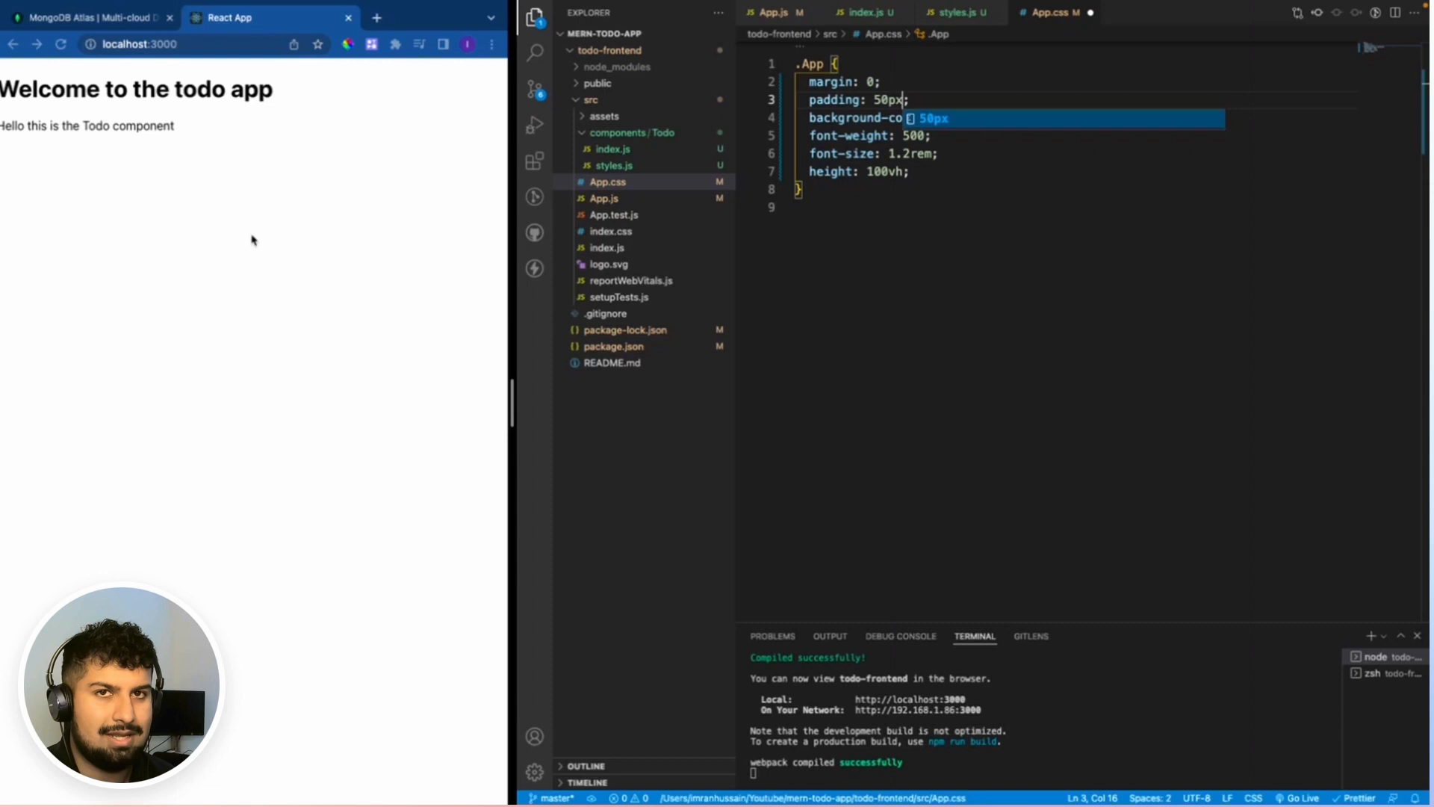
click(869, 12)
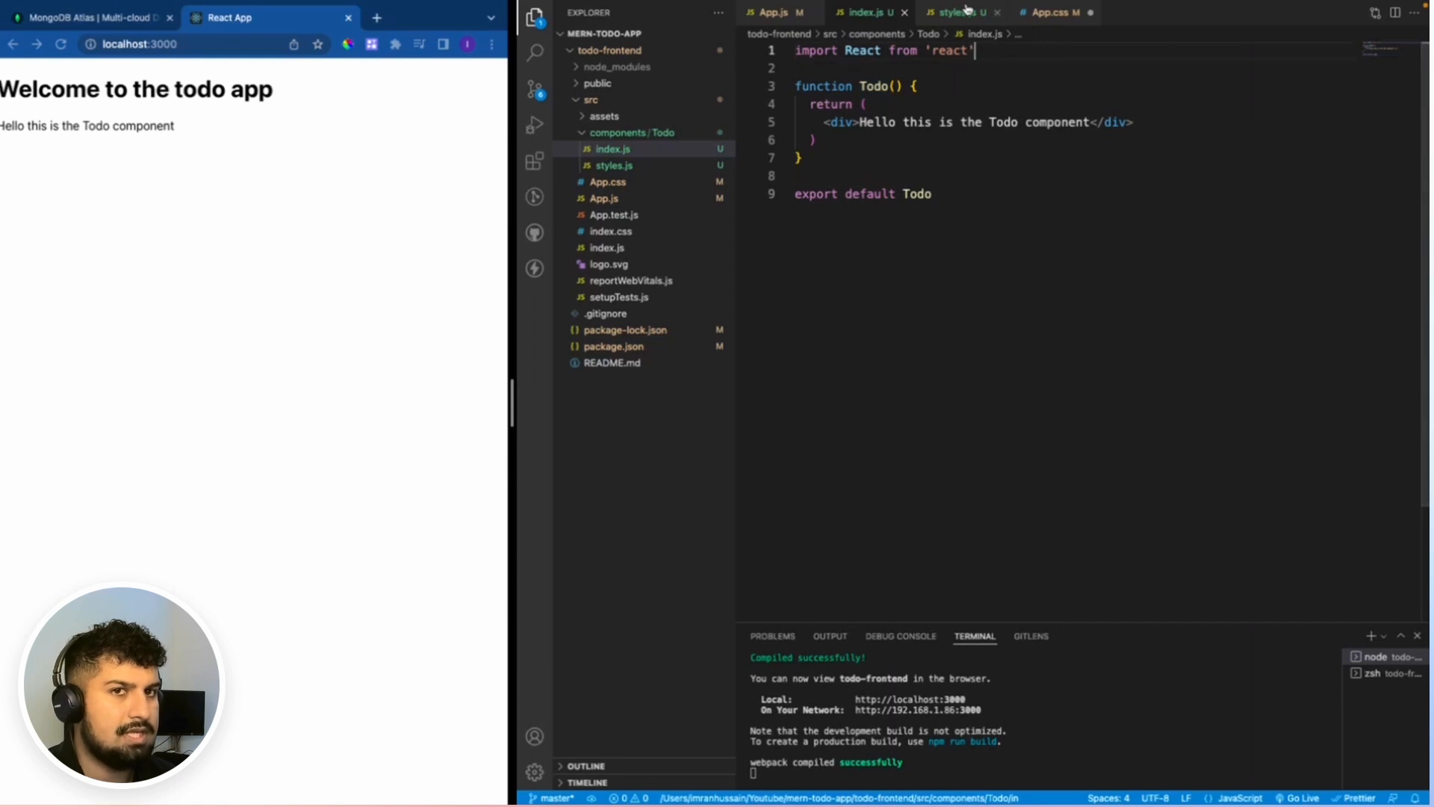
Import styled from 'styled-components' and export const Container = styled.div`` in styles.js
text(import styled)
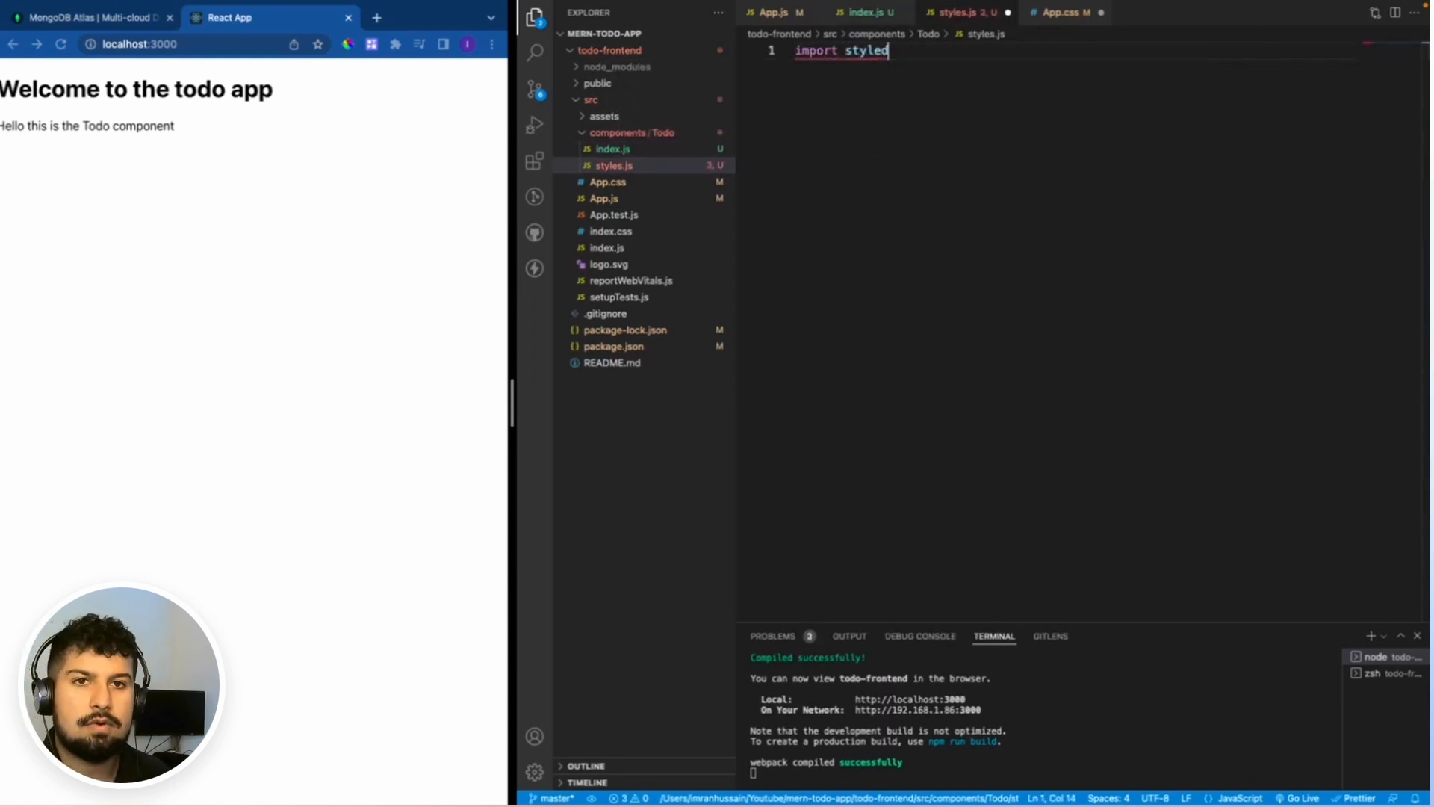
text(from 'styled-components)
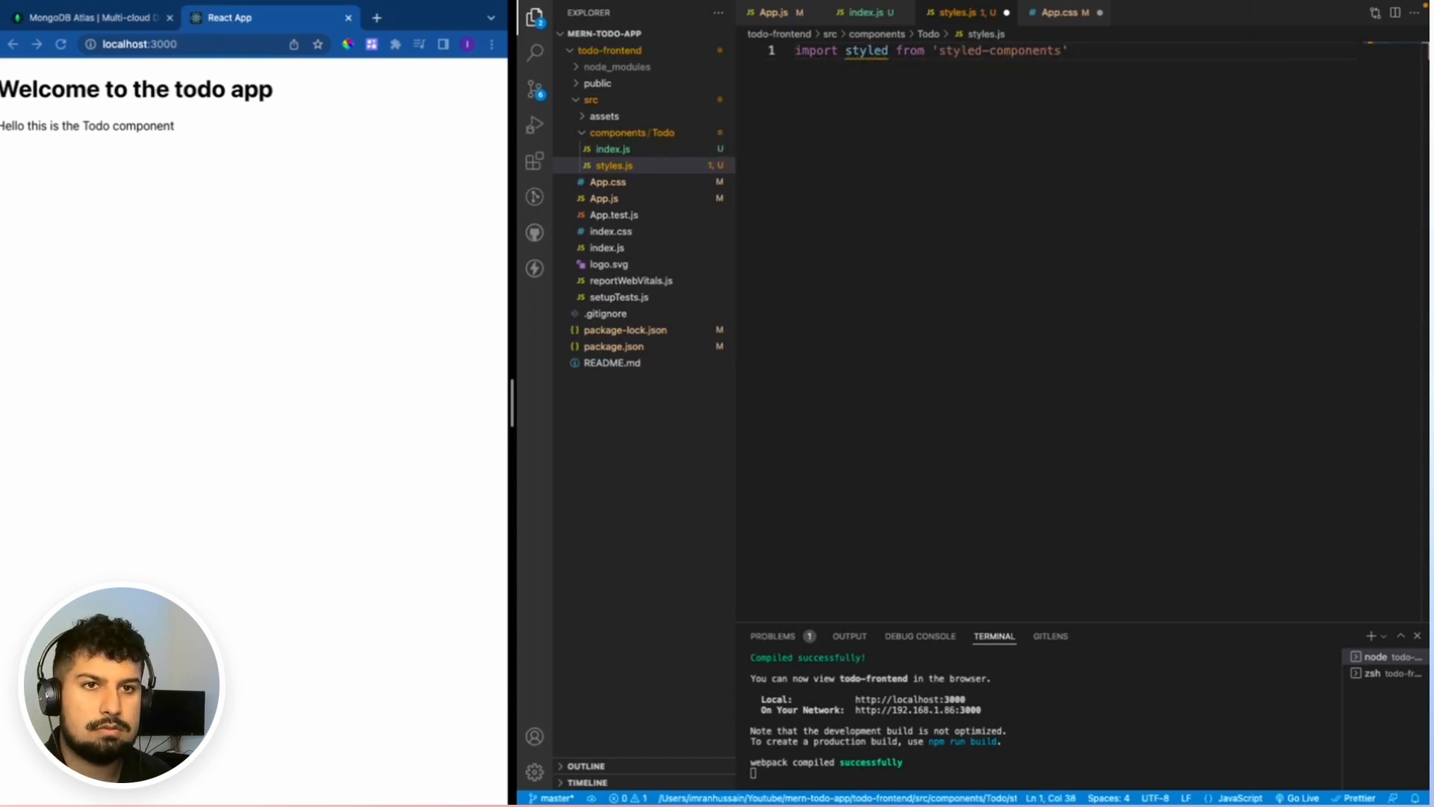
text(export)
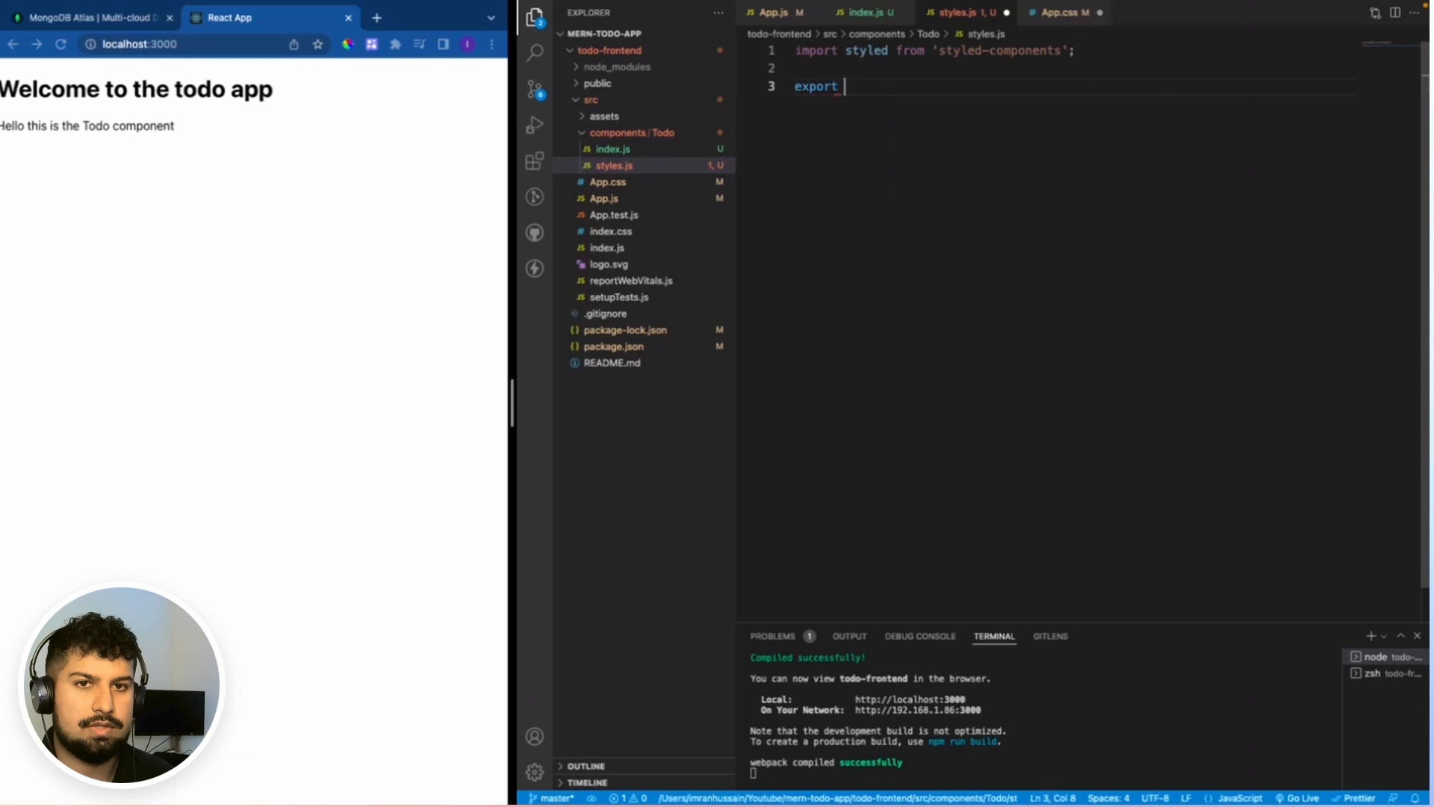
text(const Com)
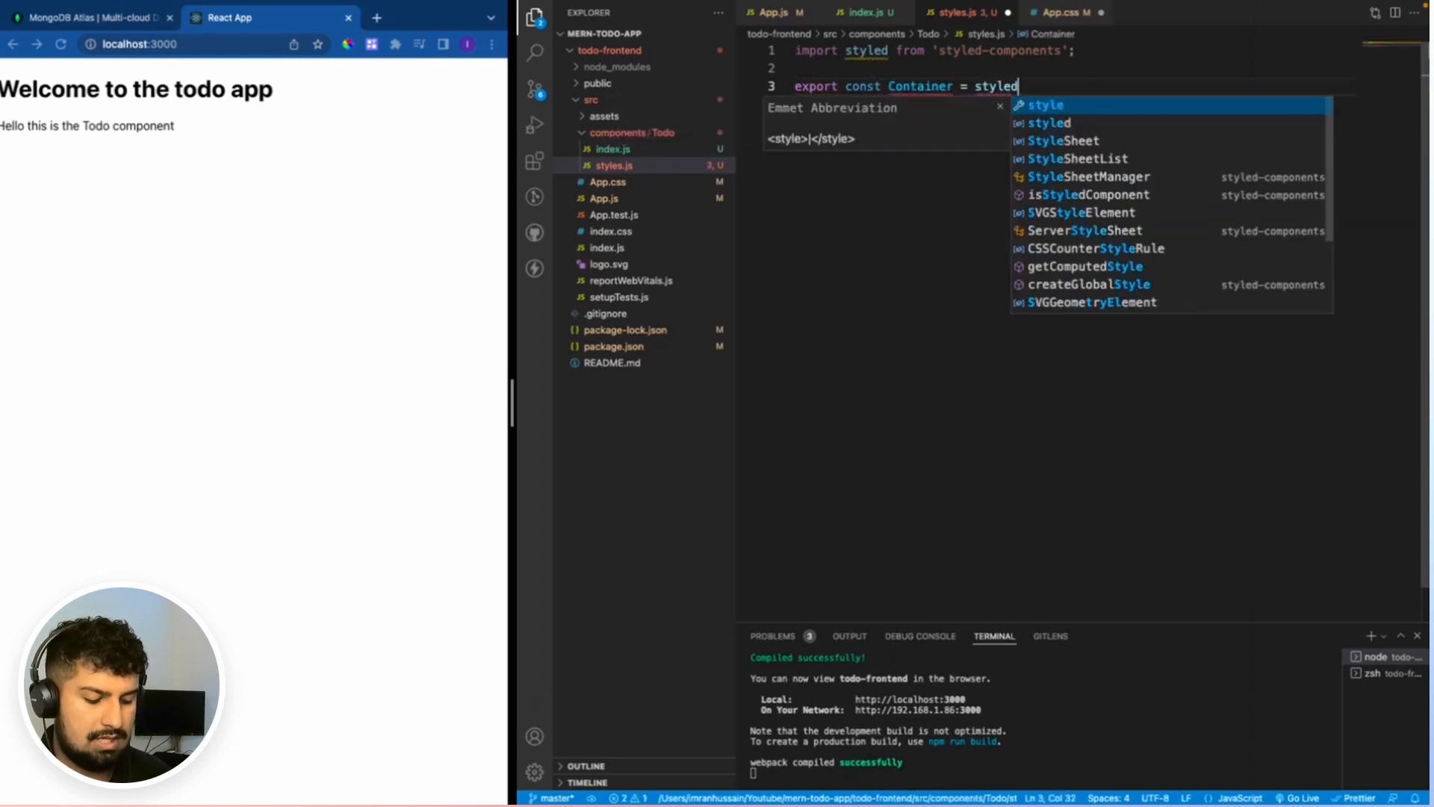
text(.div``)
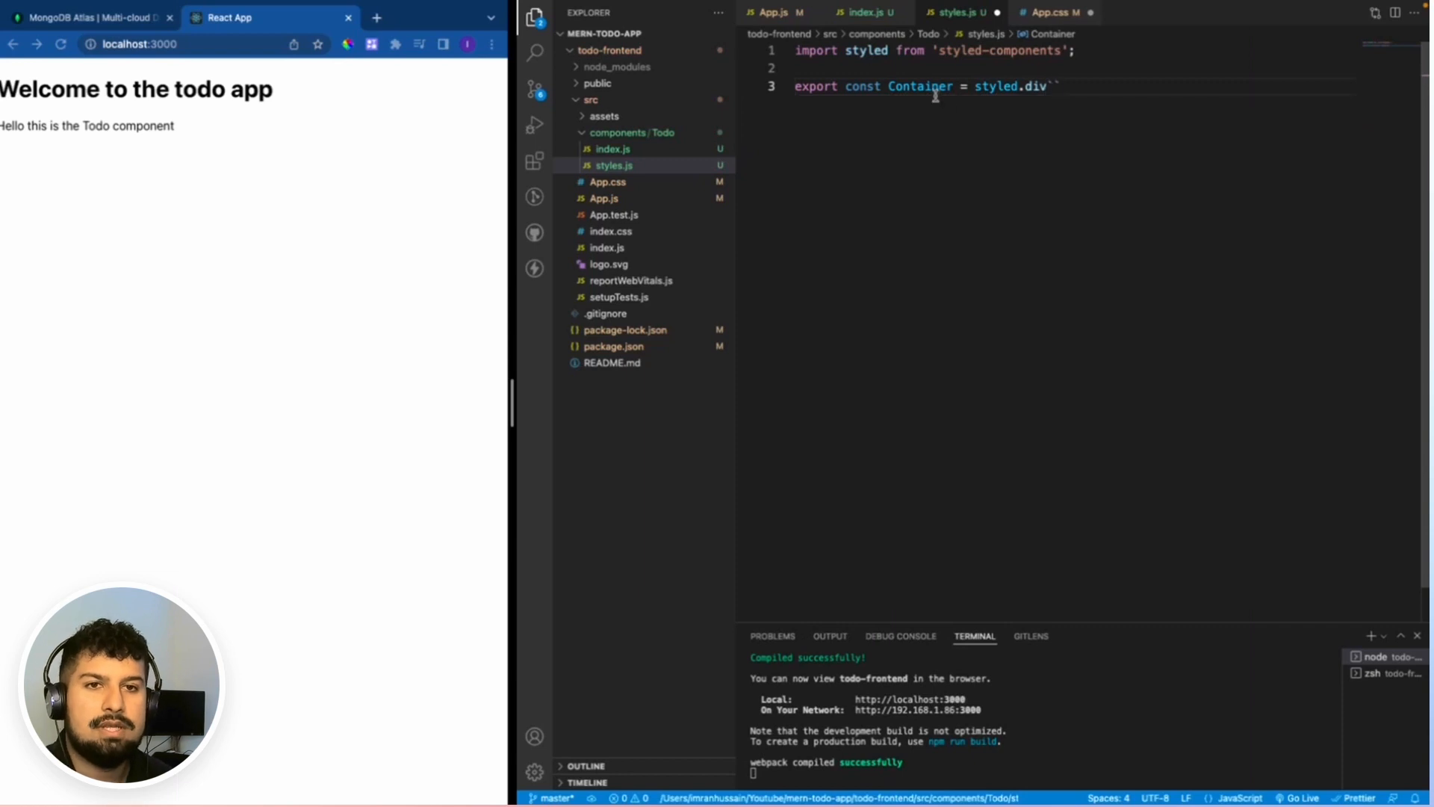
double_click(920, 87)
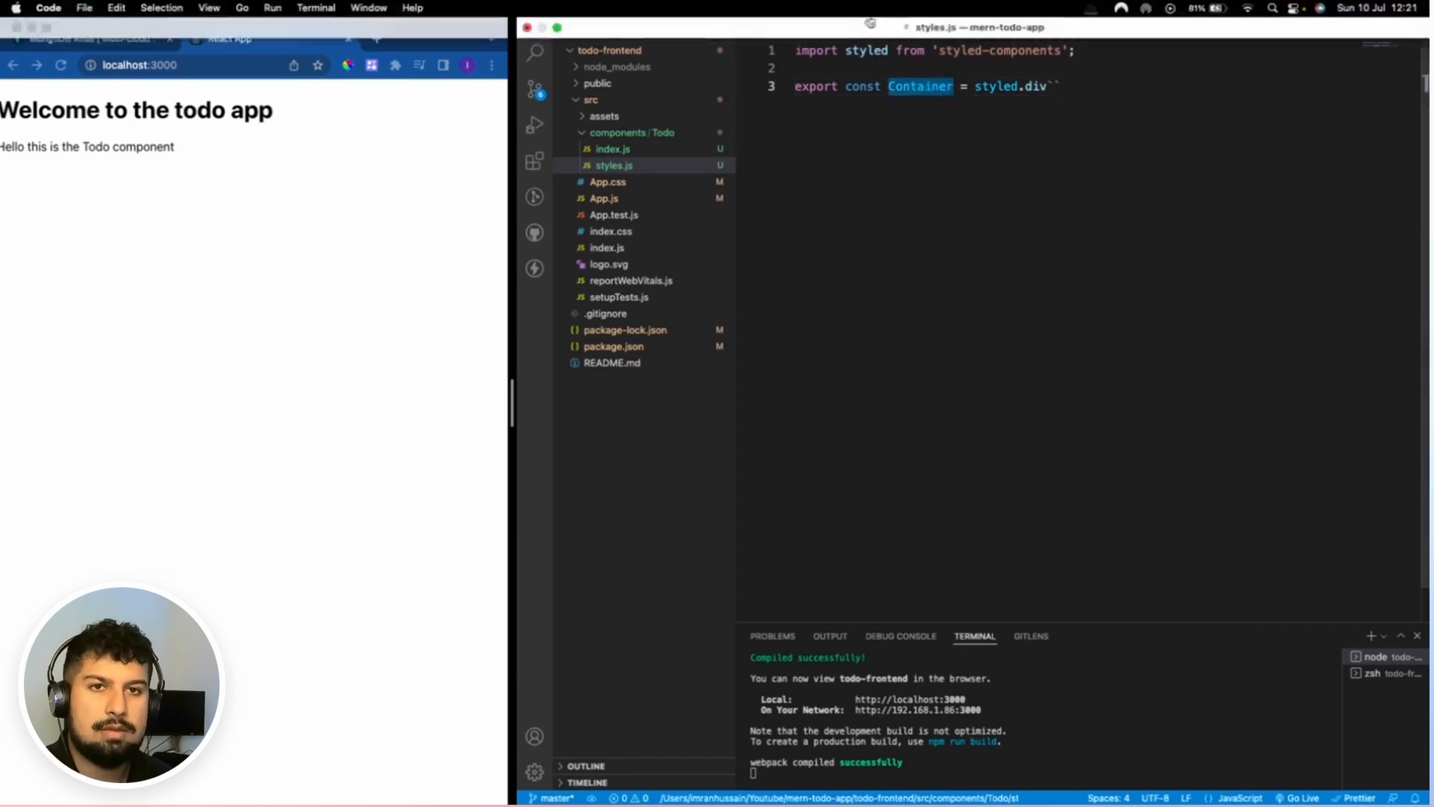
click(612, 149)
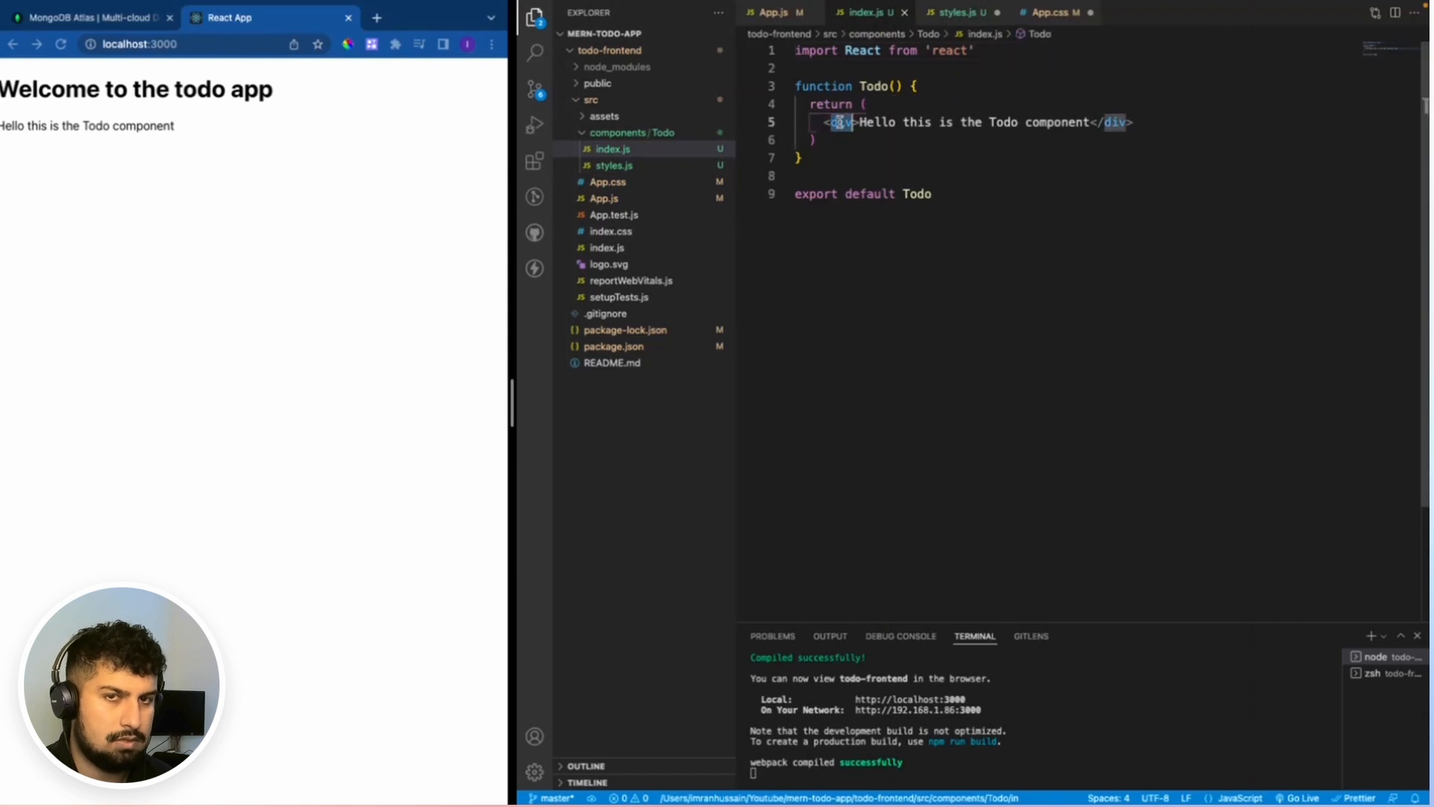
Replace the div with Container and add import {Container} from './styles' in index.js
text(Container)
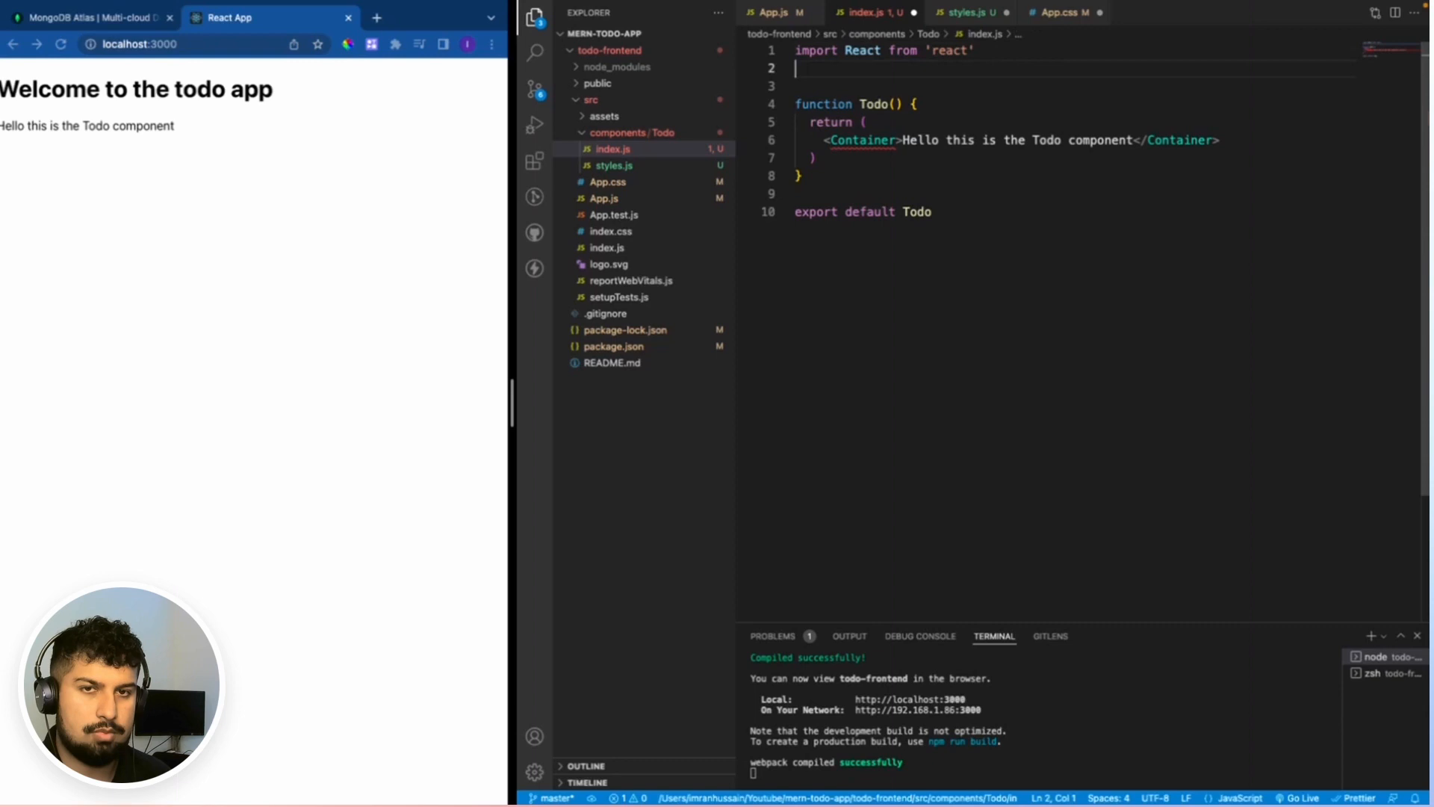
text(import)
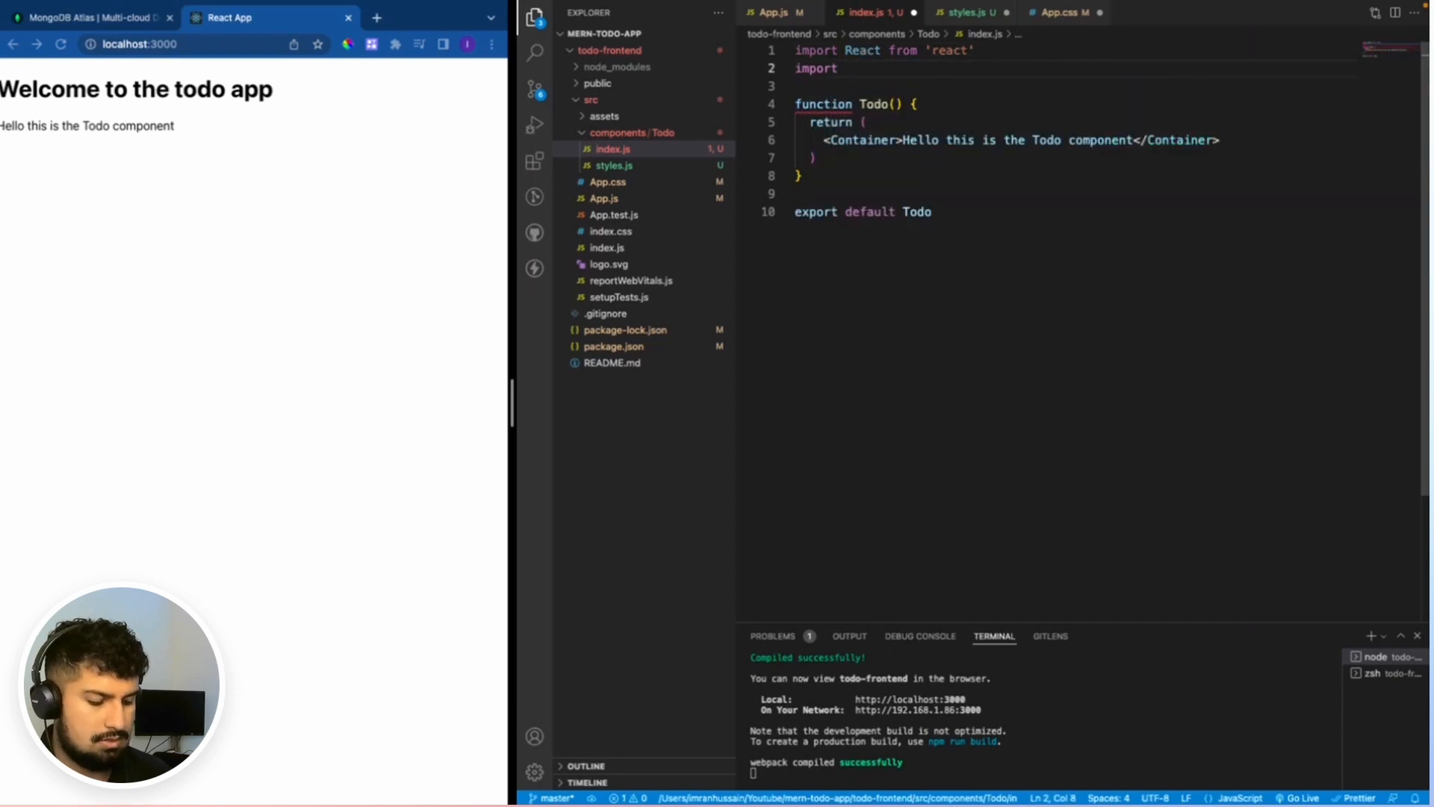
text({Container })
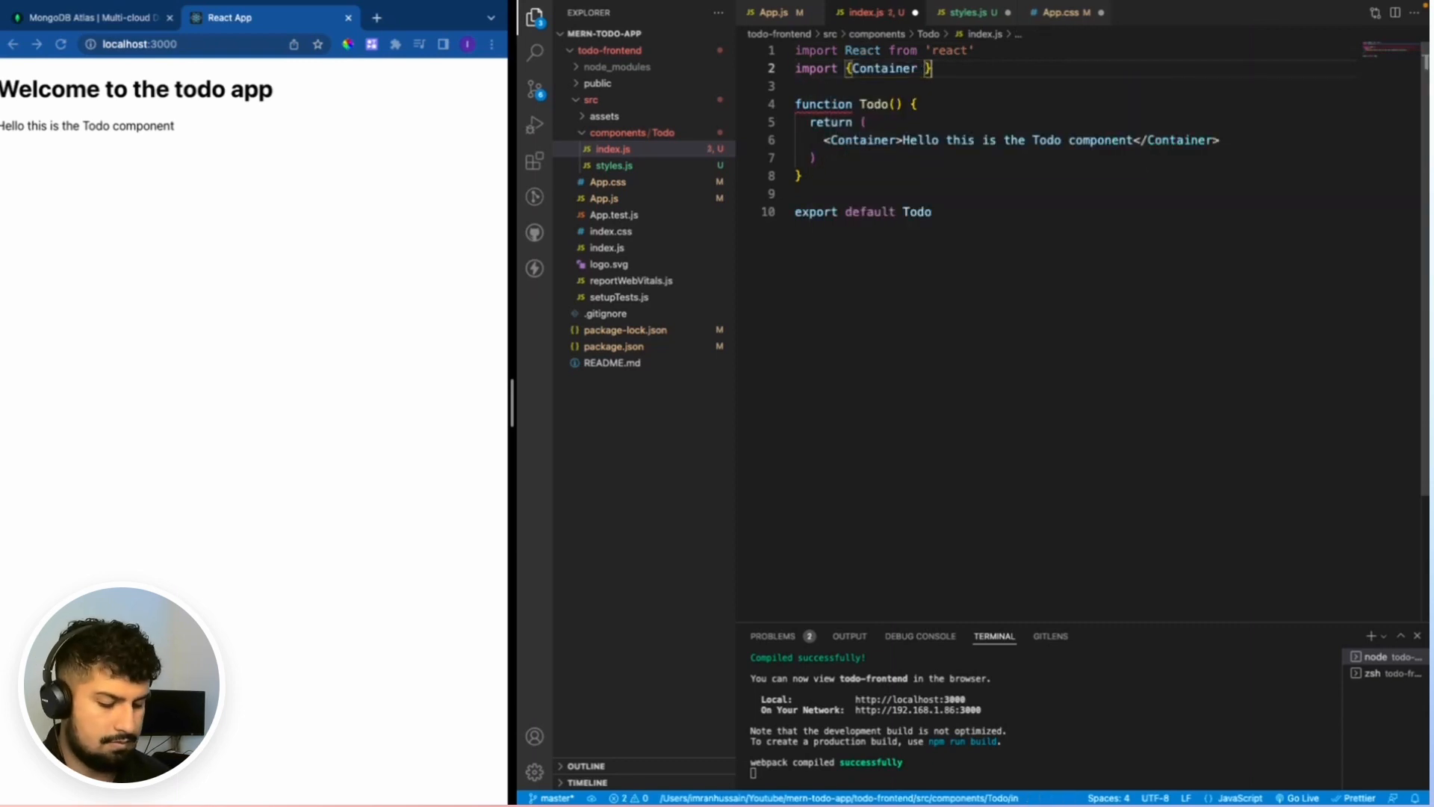
text(from './styles')
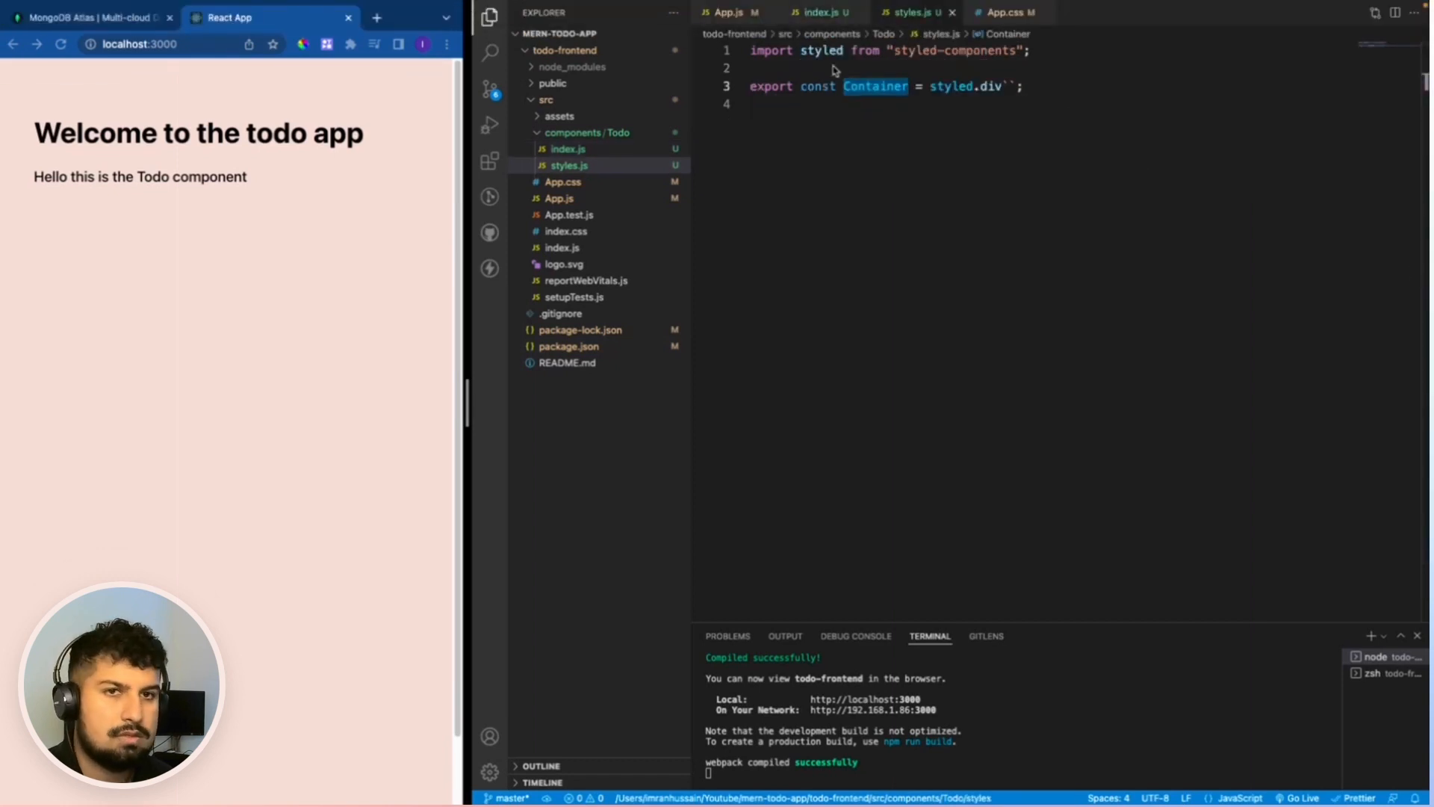
Style Container with white background, color #2d313f, border-radius 15px and padding 20px 30px
key(Enter)
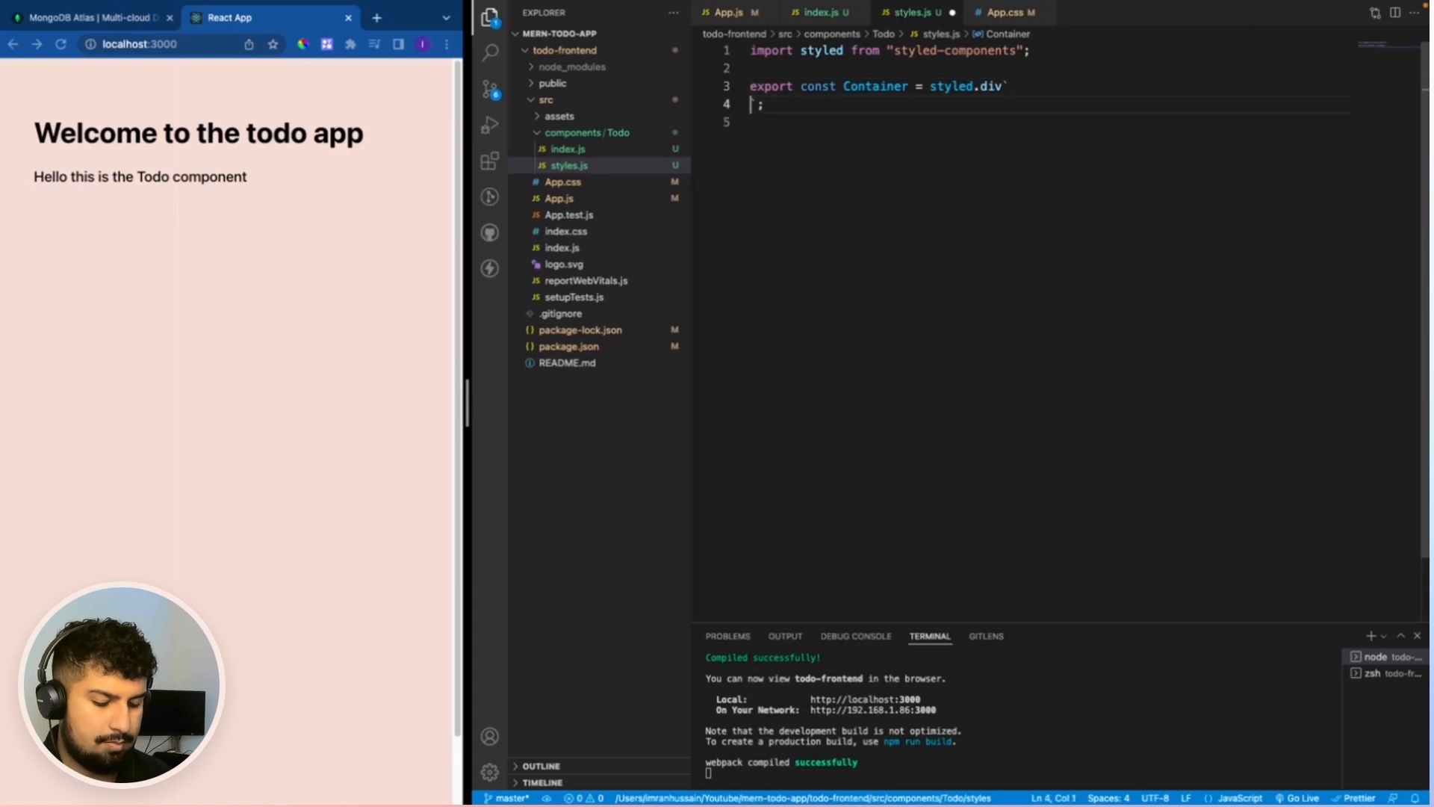
text(background-color: white;)
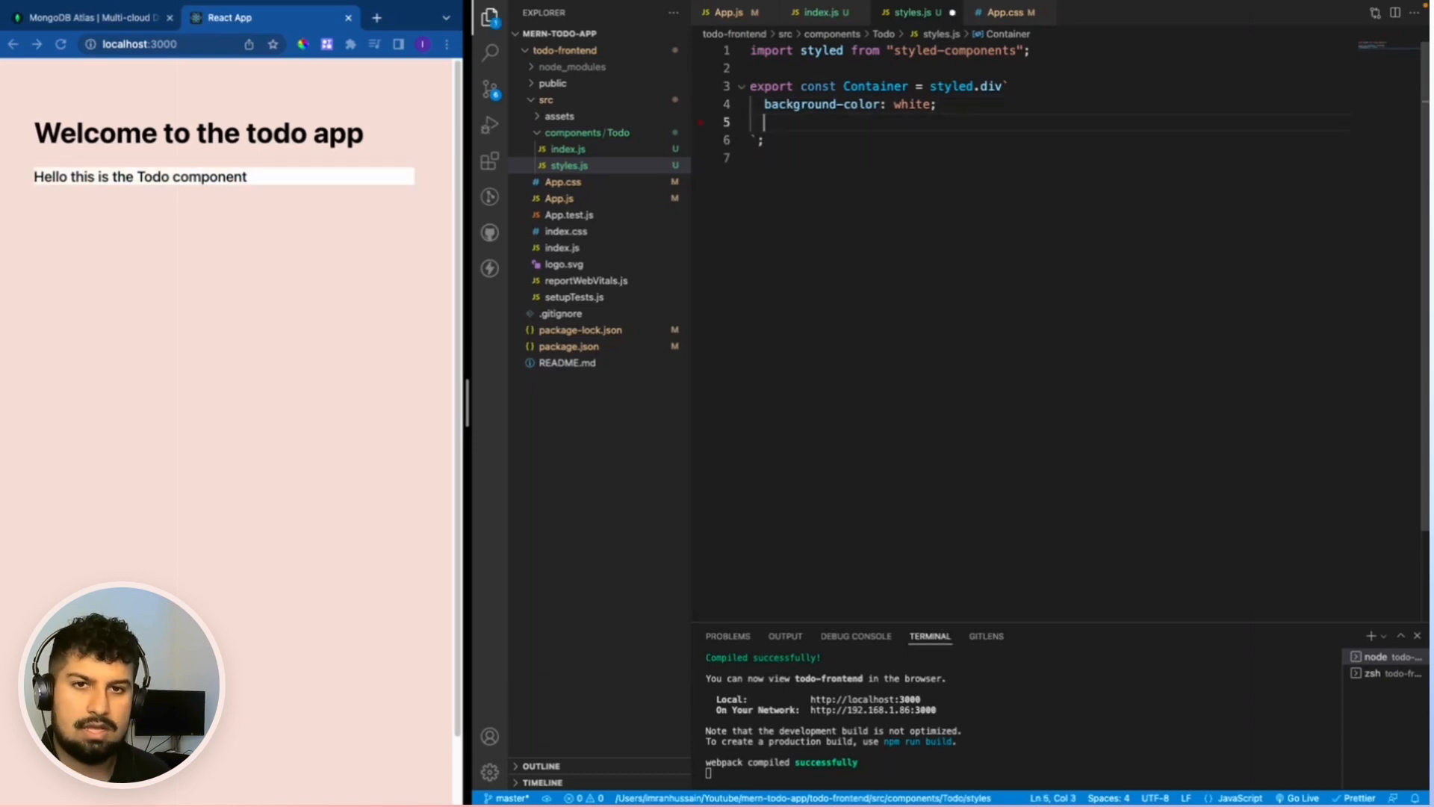
text(color: #2d313f)
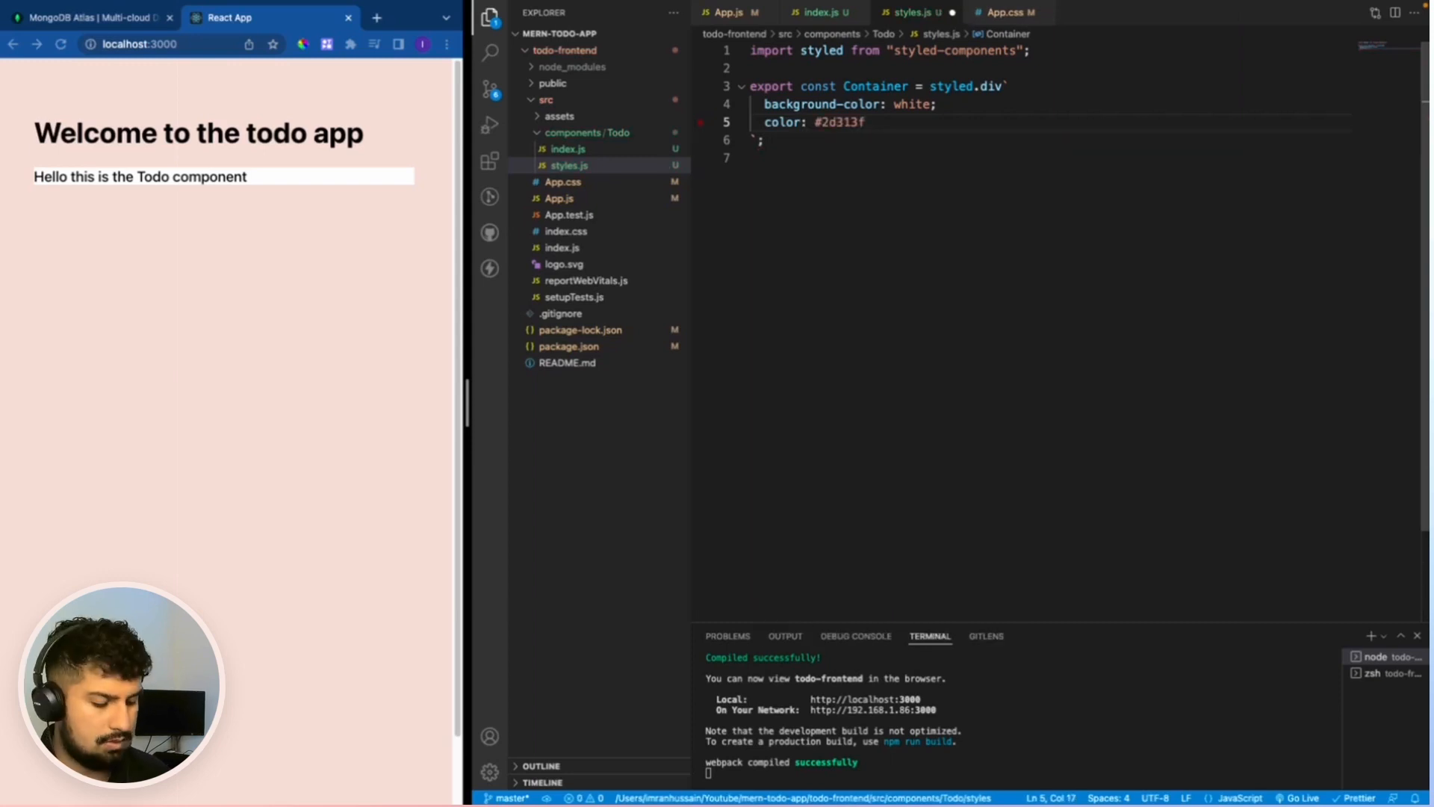
text(border-radius: 1;)
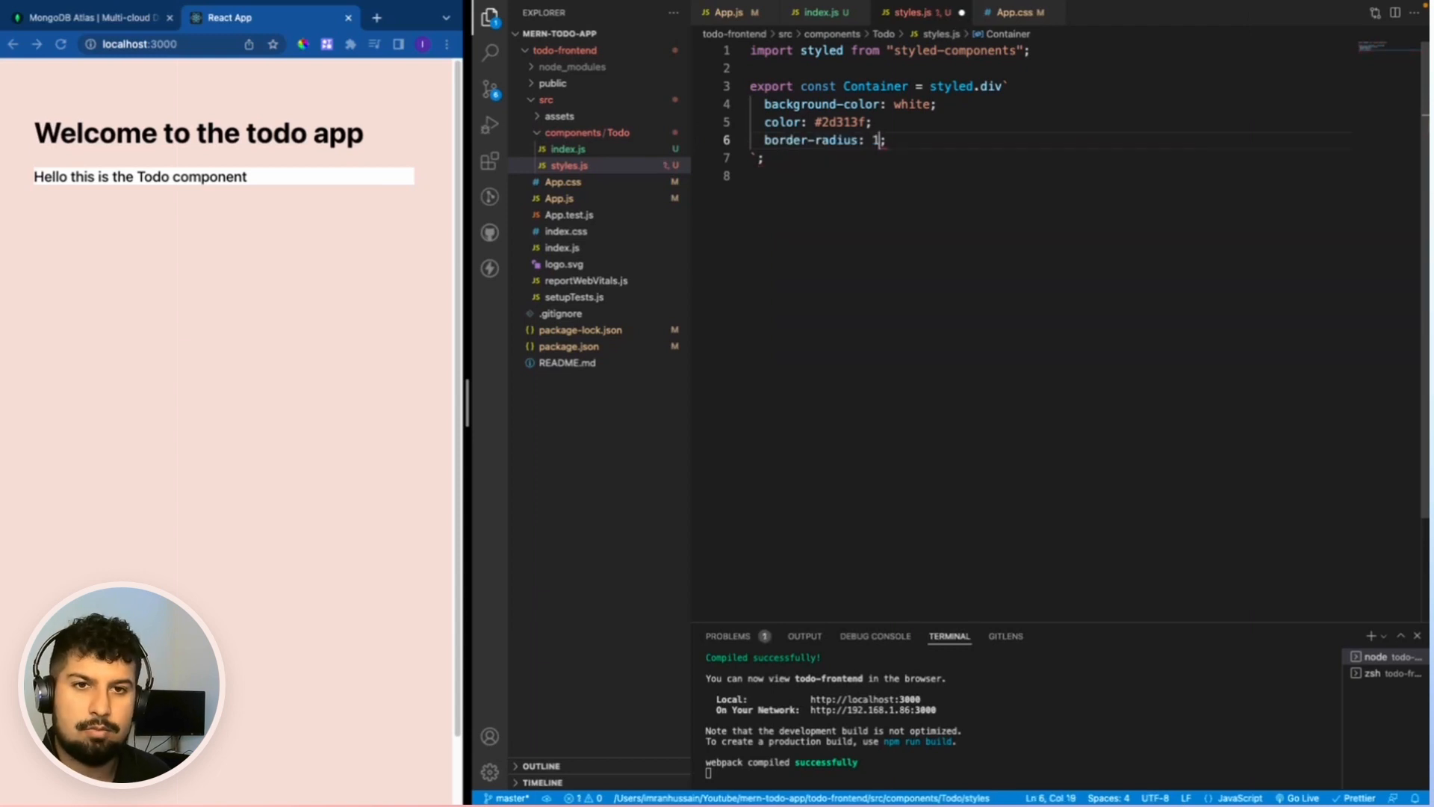
text(5)
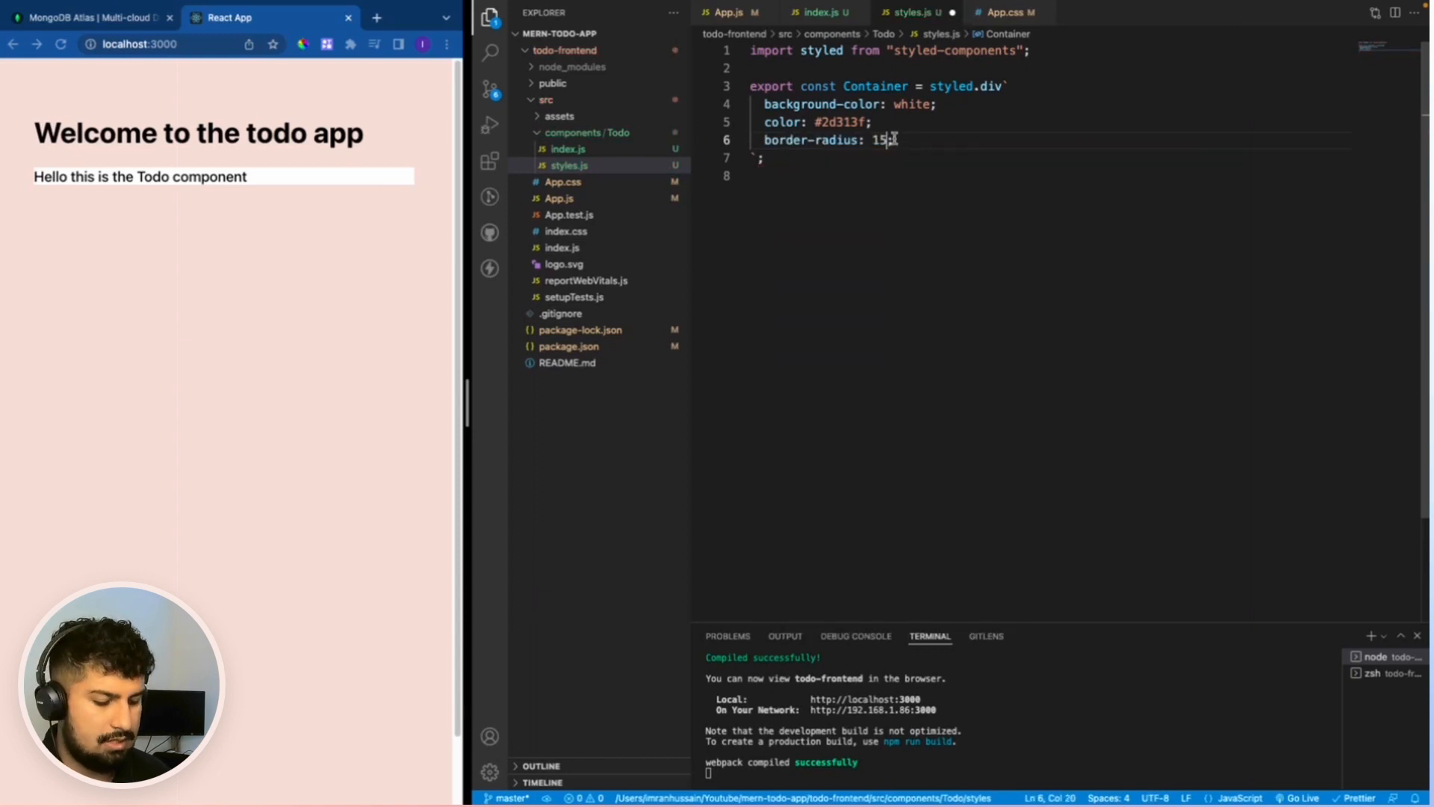
text(padding: 20;)
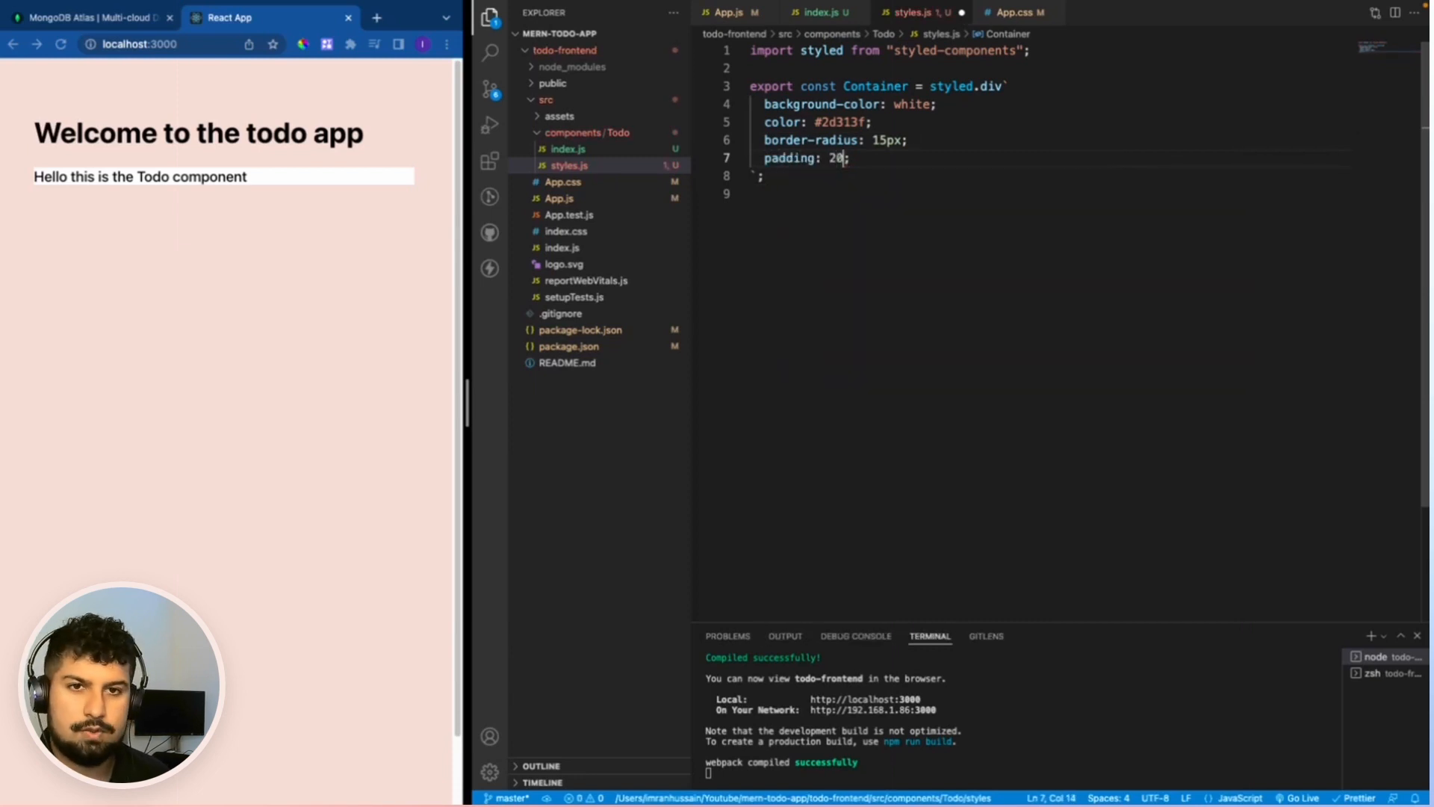
text(px)
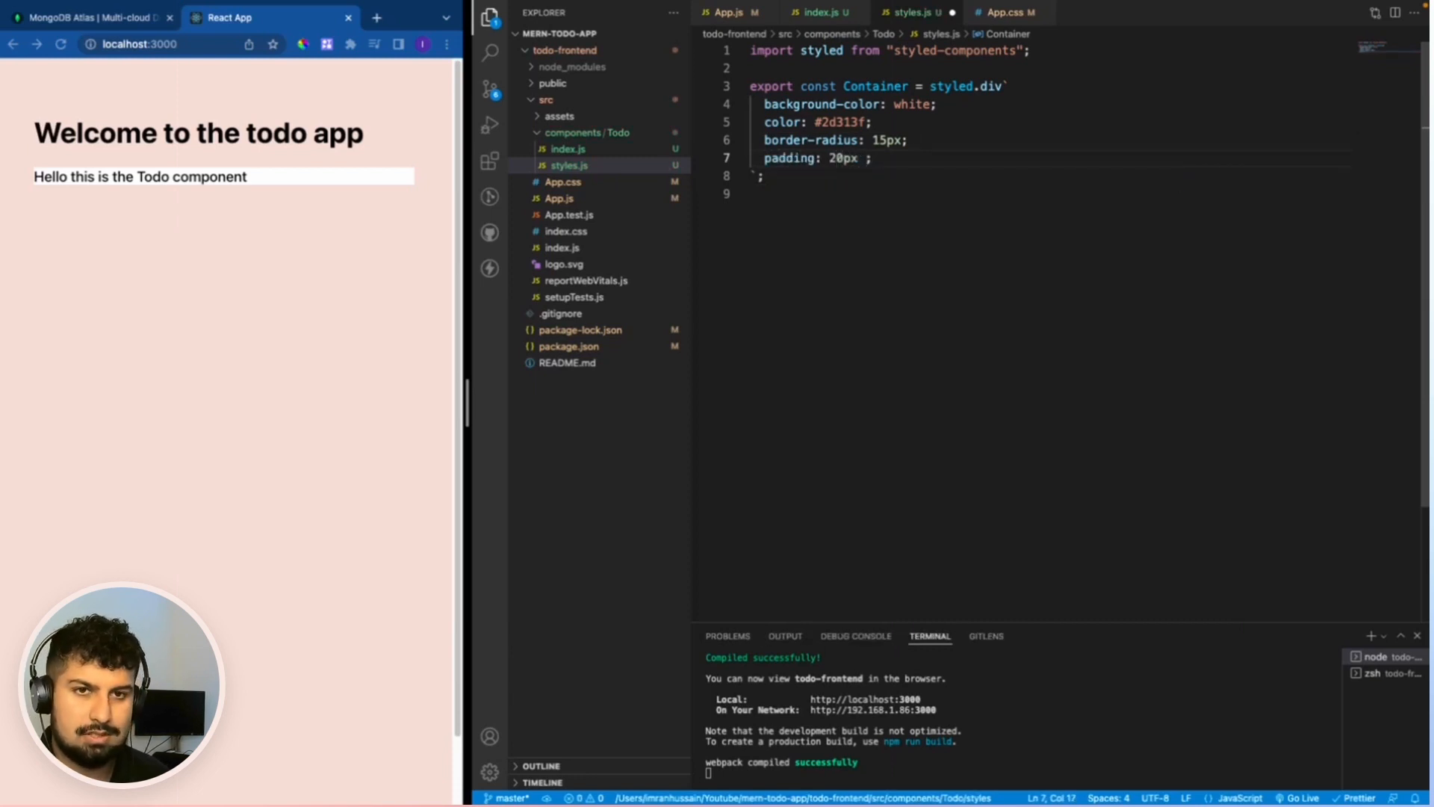
text(30)
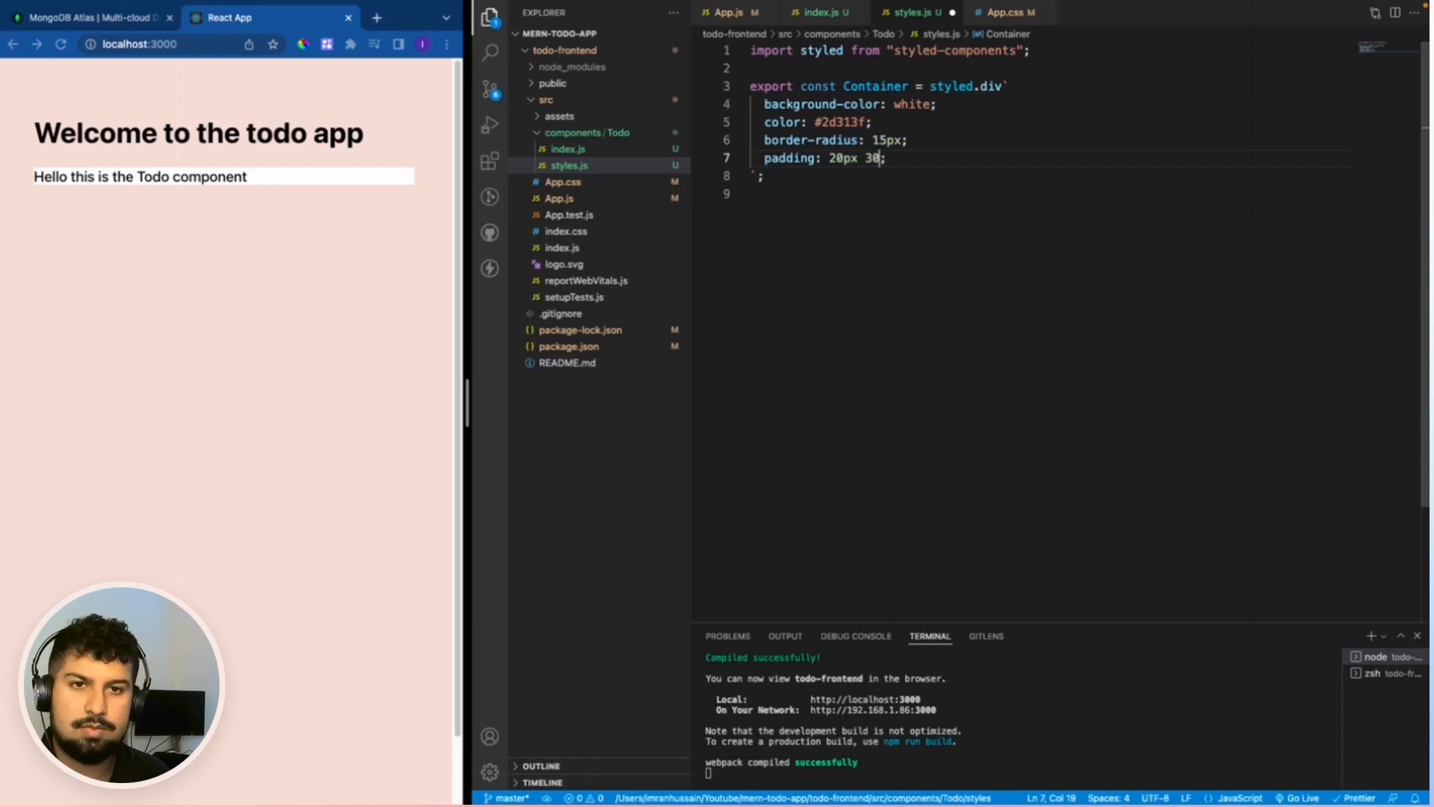
text(px)
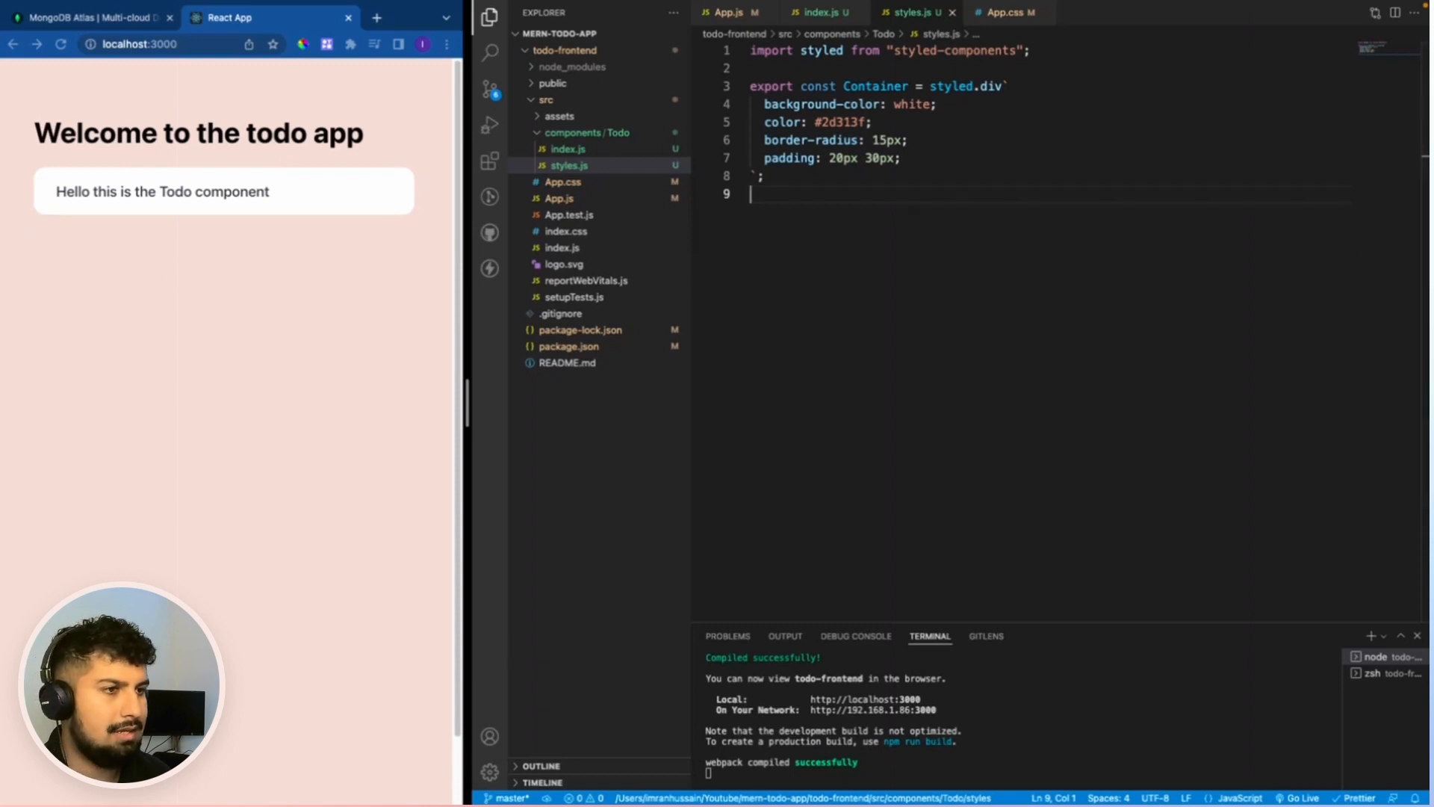
Replace the greeting text in index.js with an h2 heading reading 'List of Todos'
click(819, 12)
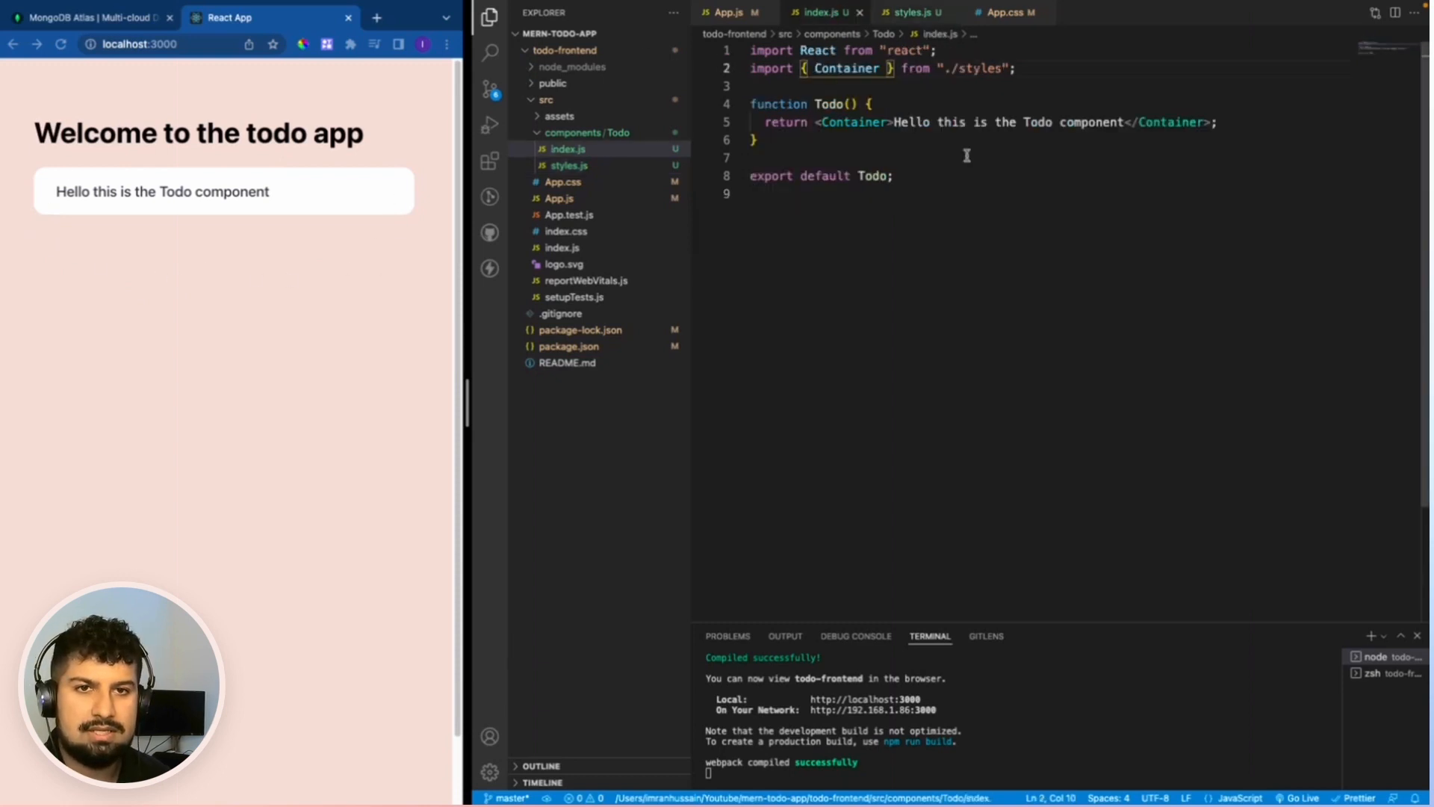
drag(896, 121, 1124, 121)
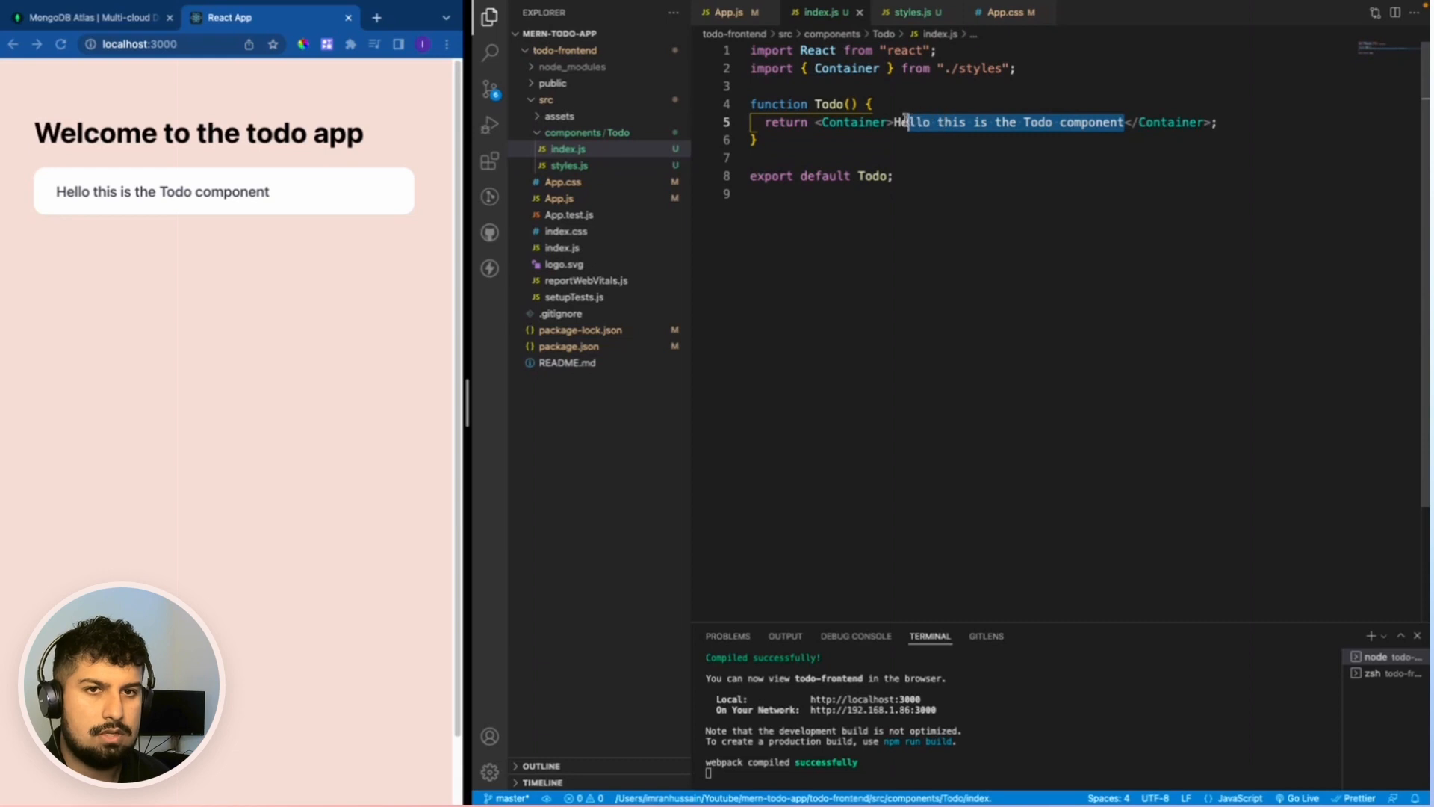
text(h2)
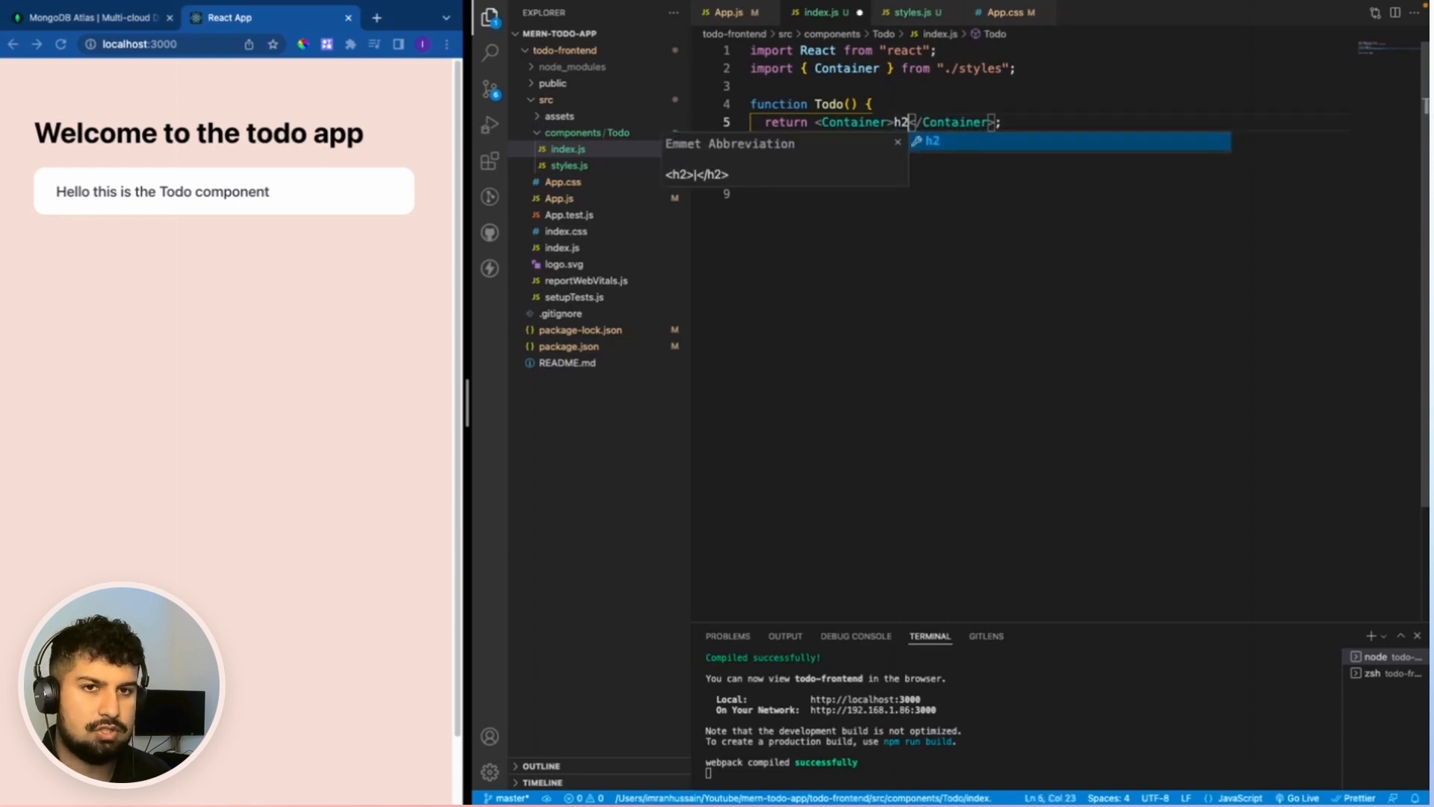
key(Tab)
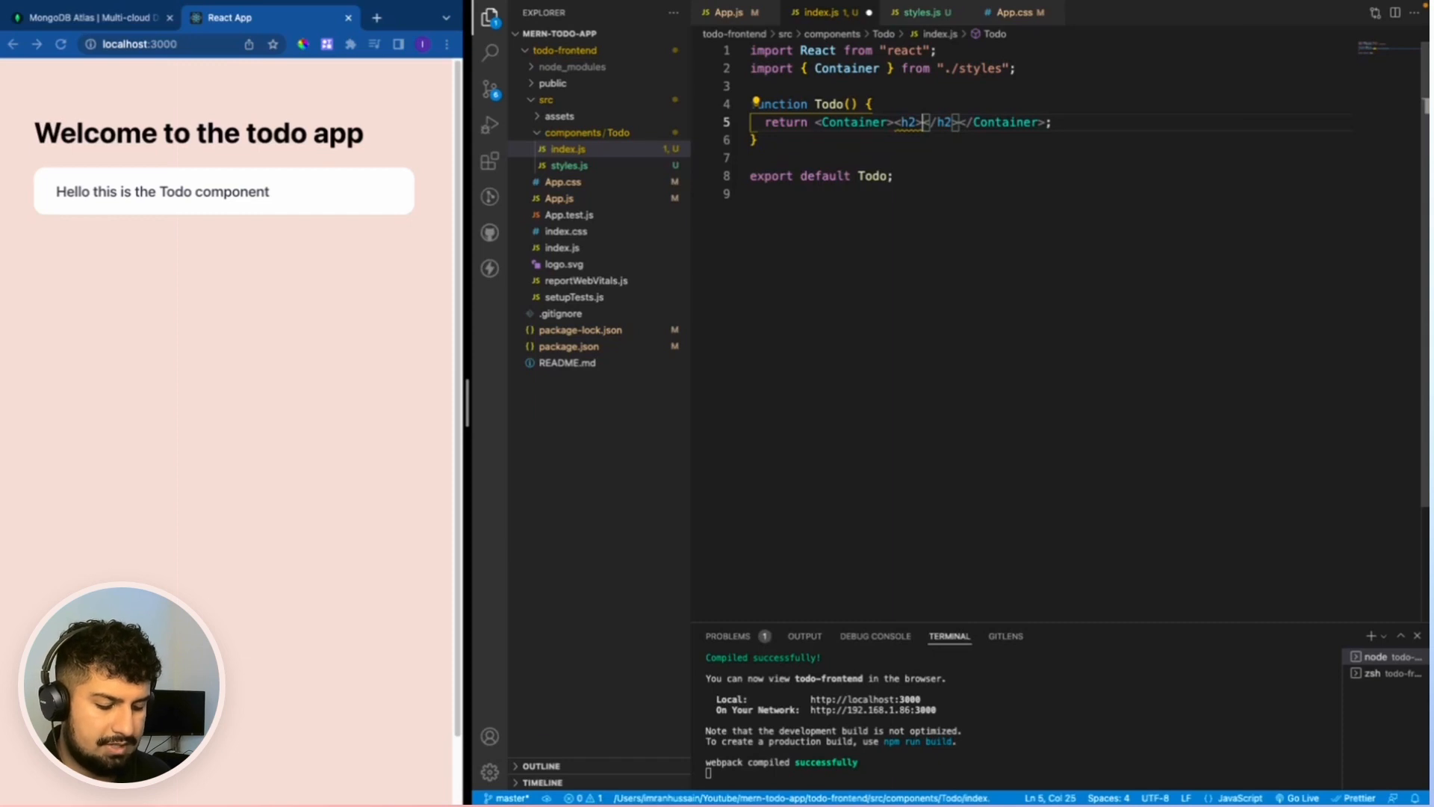
text(List of Todos</h2>)
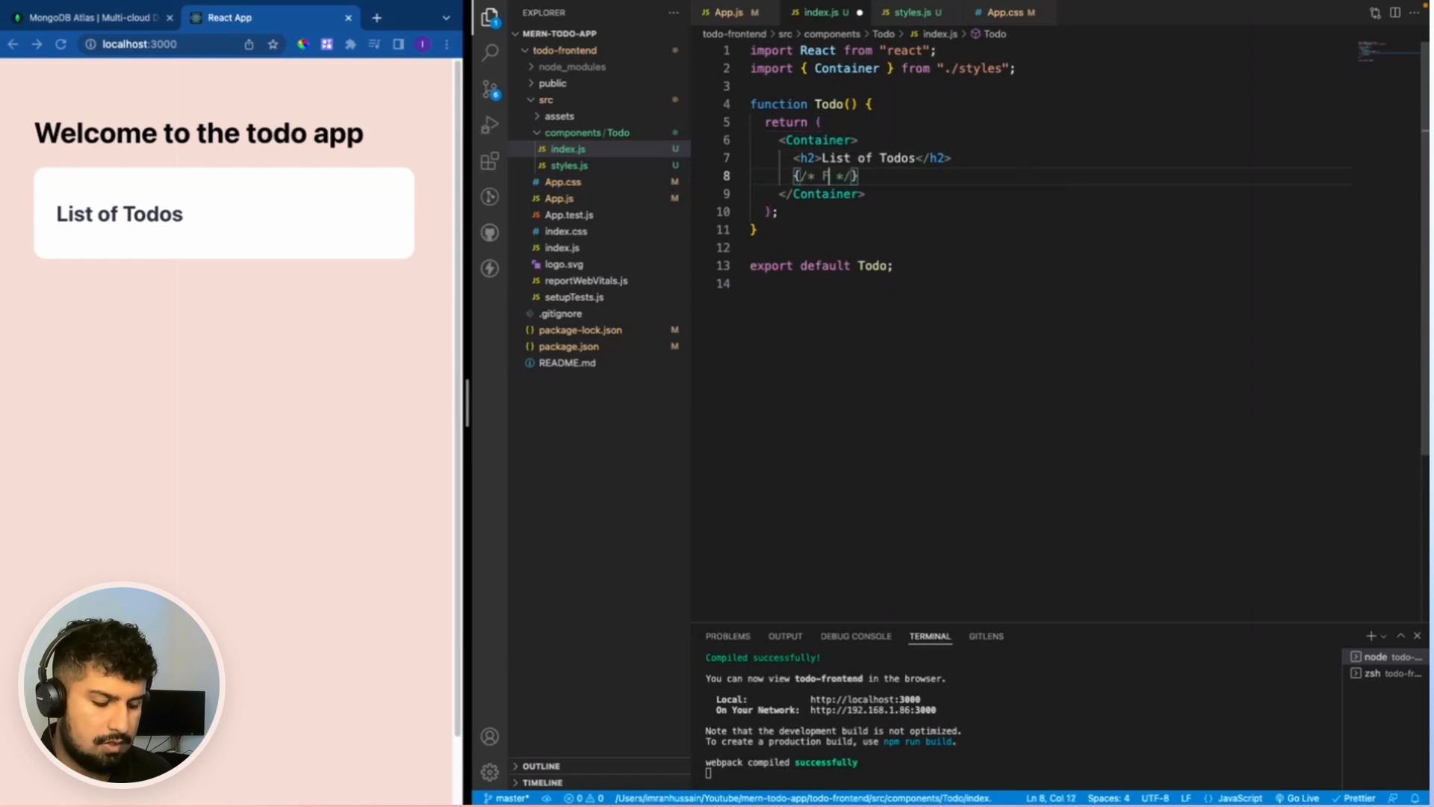
Add JSX comments {/* Form component */}, {/* TodoList */}, {/* Key */} and {/* Author Component */} below the h2
text(Form component)
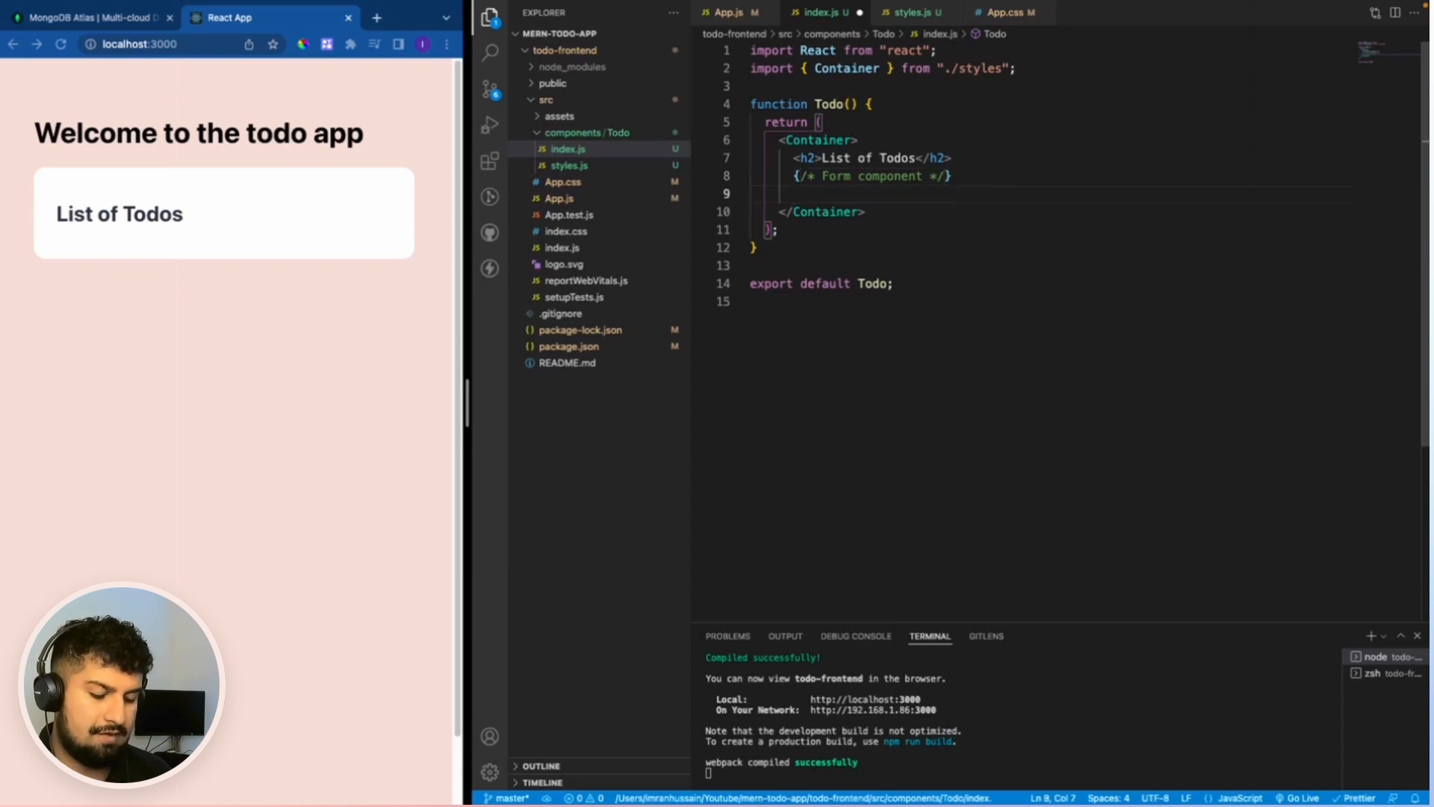
text({/* Todo */})
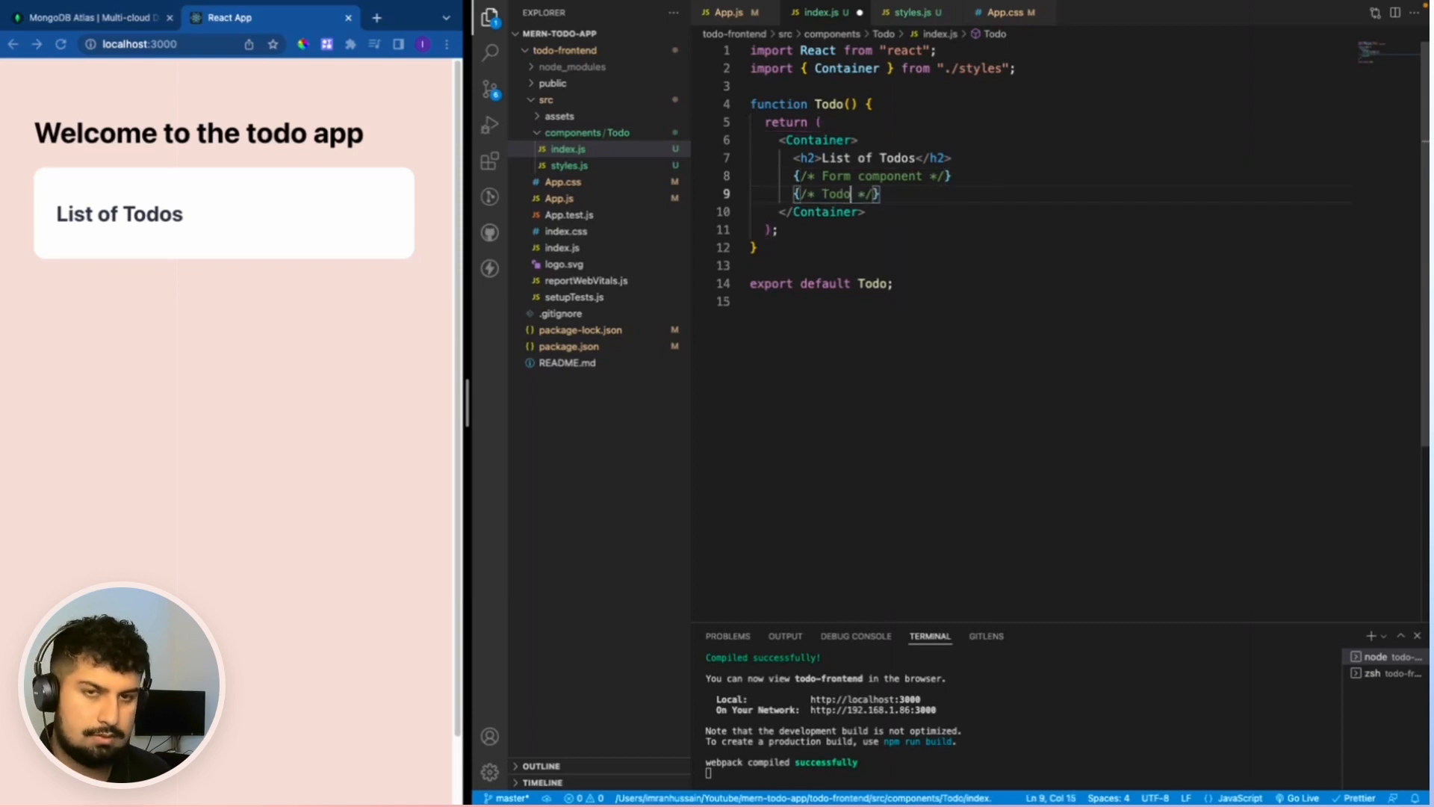
text(List)
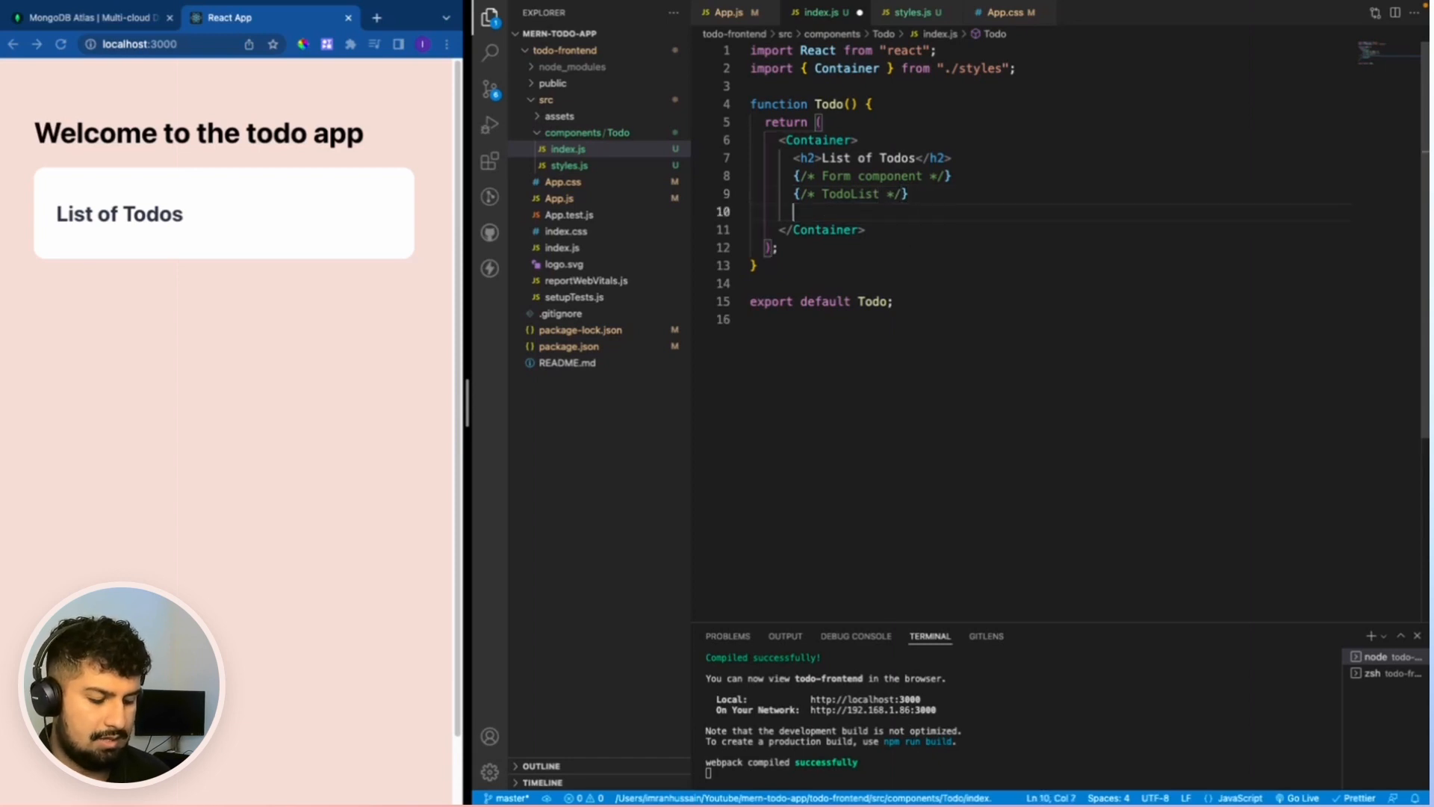
text({/* Key */})
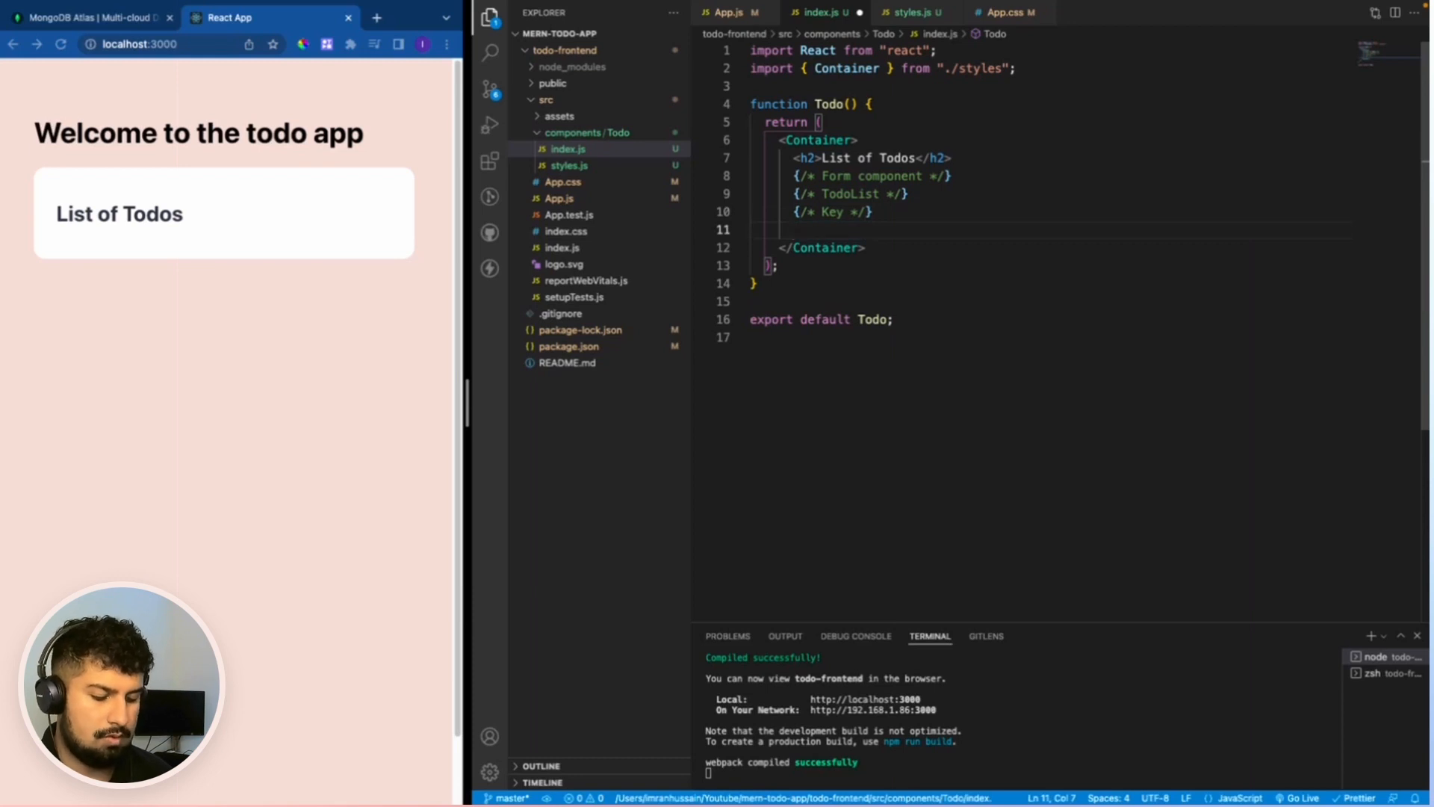
text({/*  */})
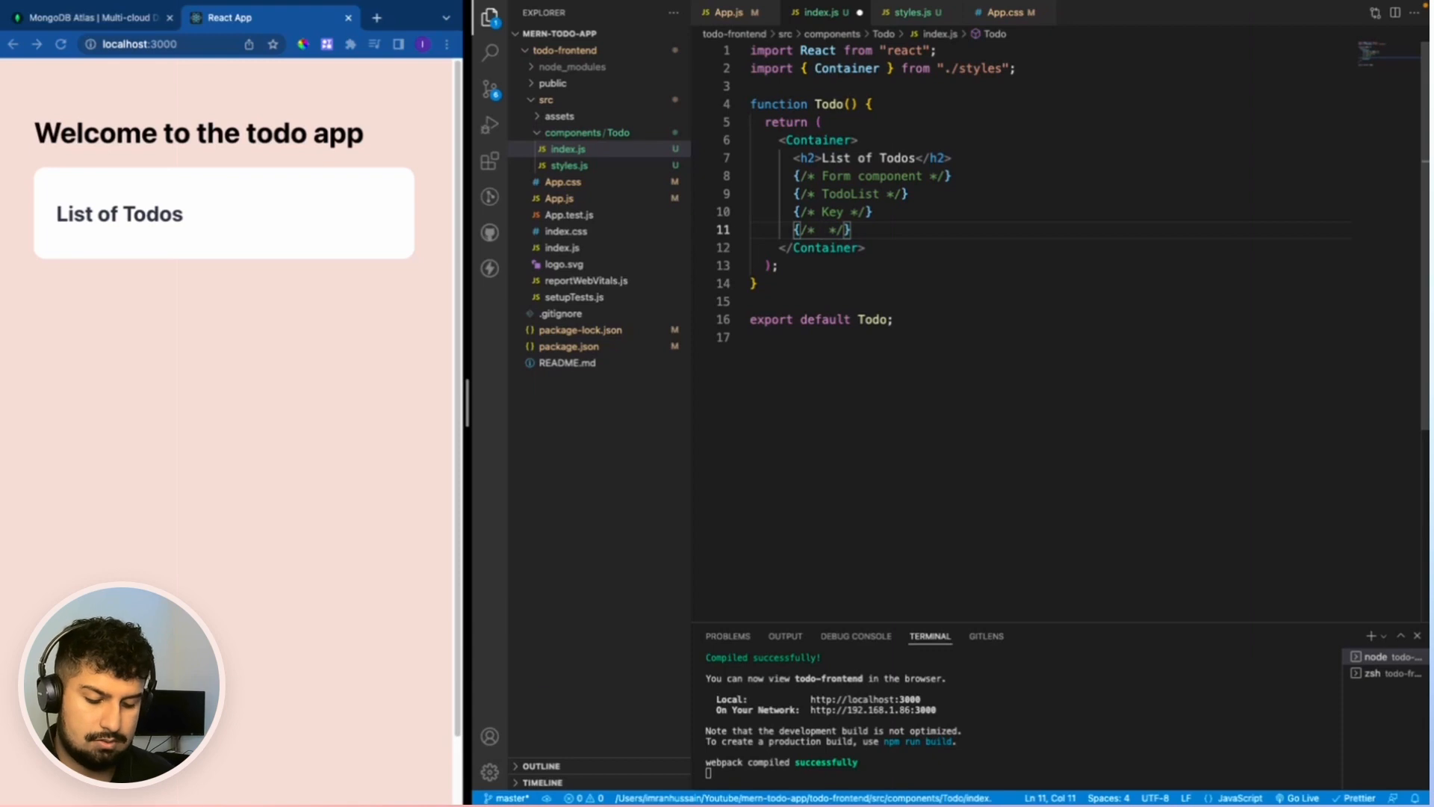
text(Author)
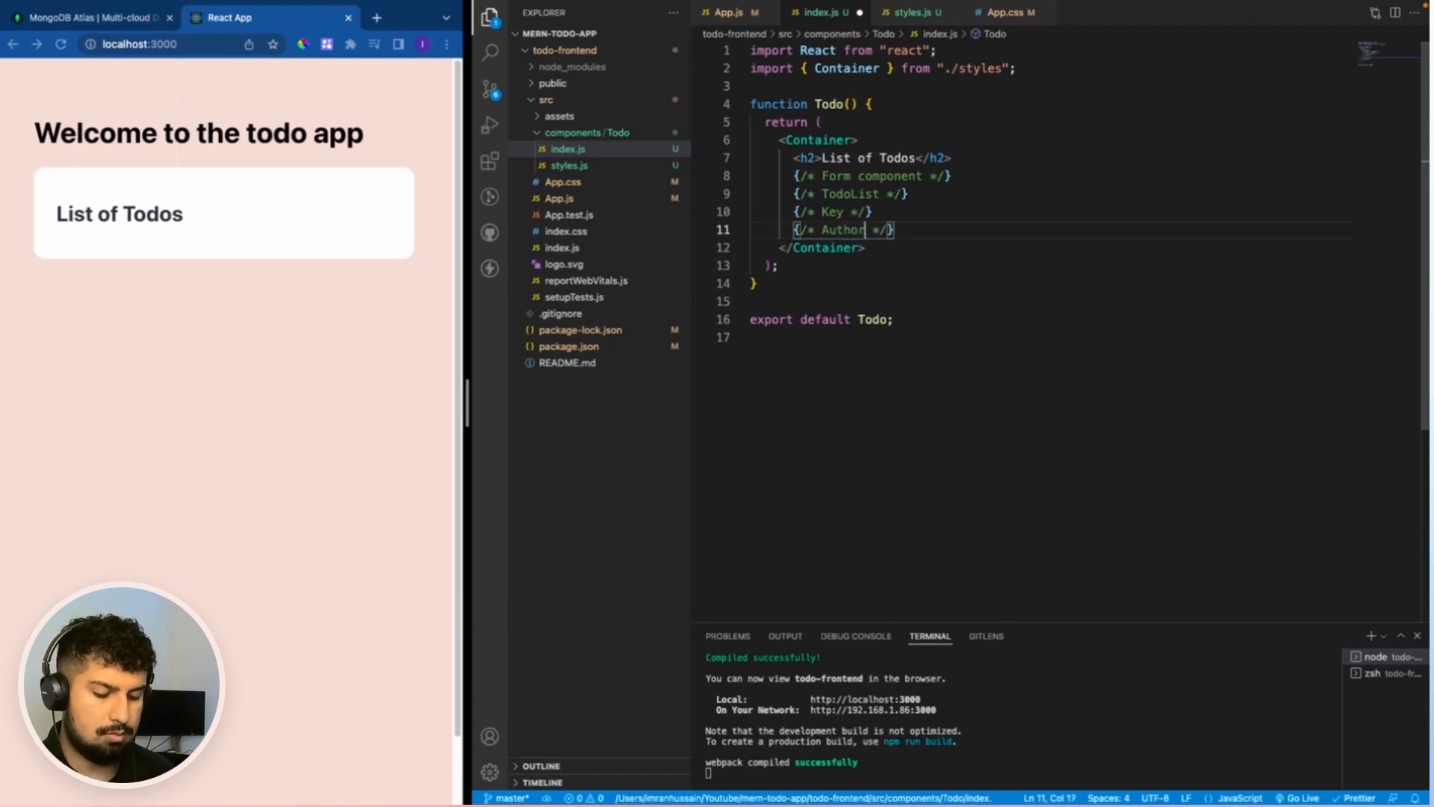
text(Component)
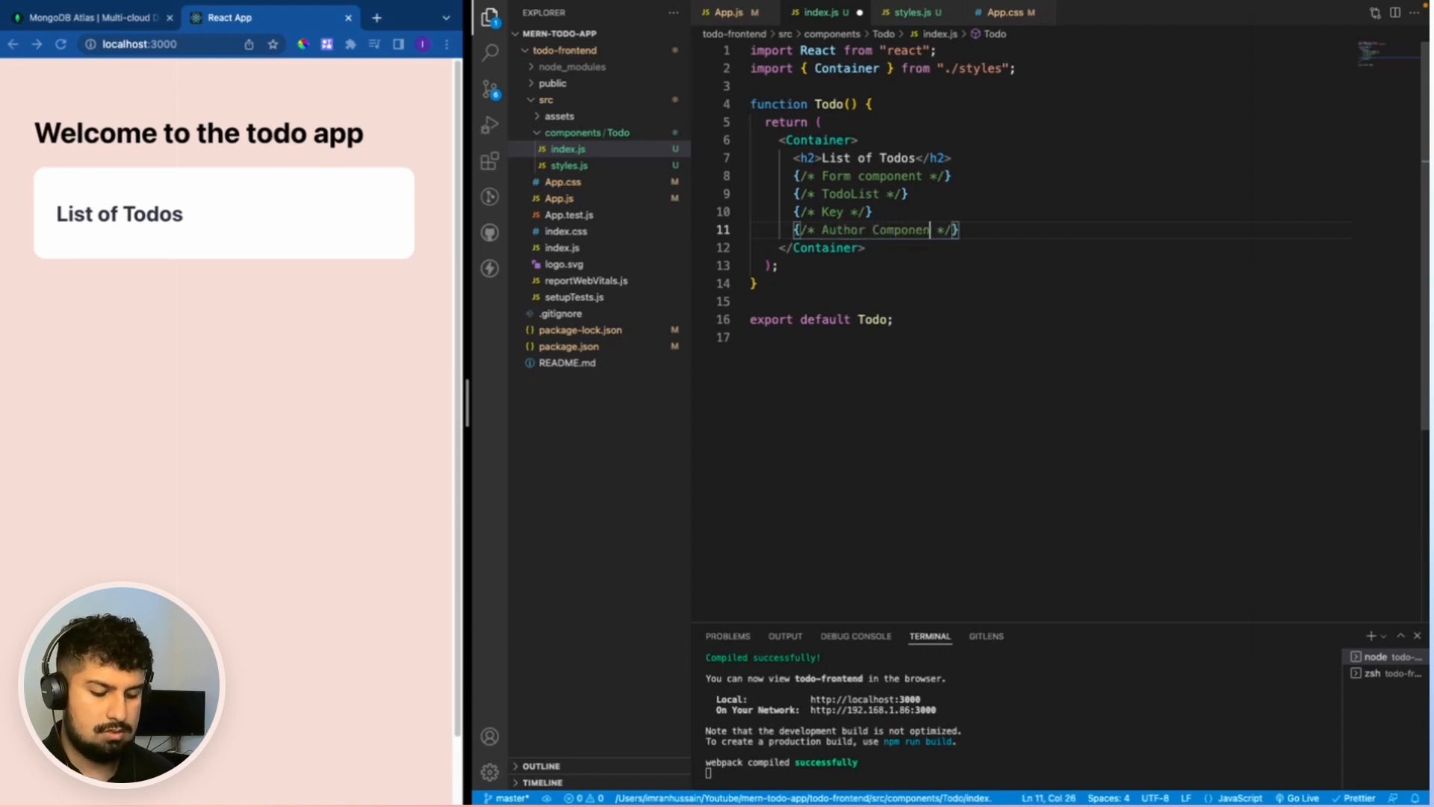